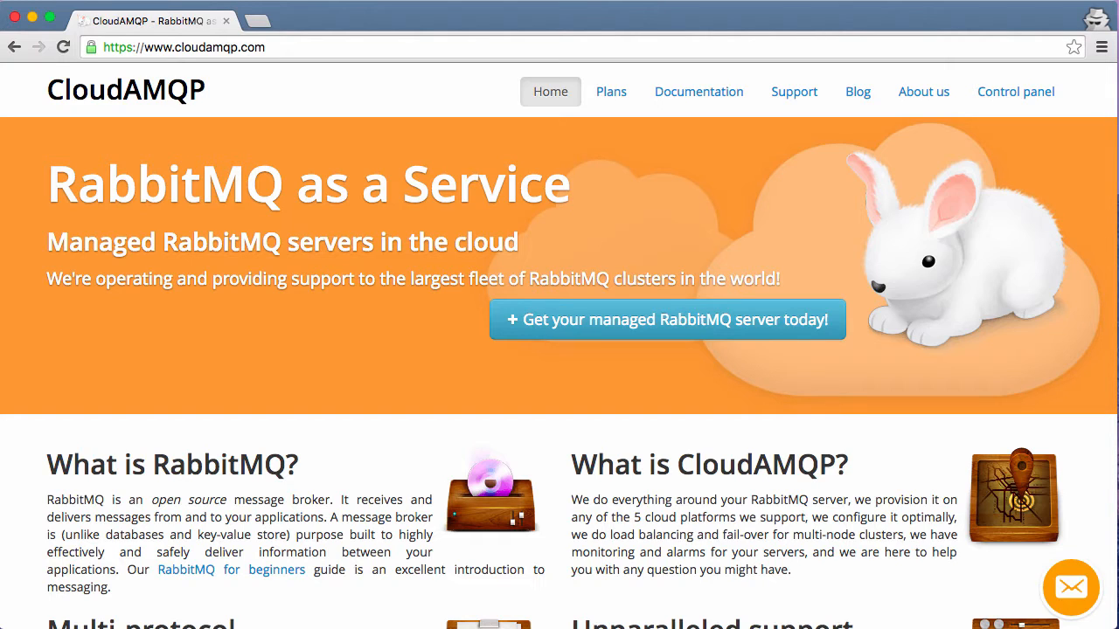
mouse_move(226, 80)
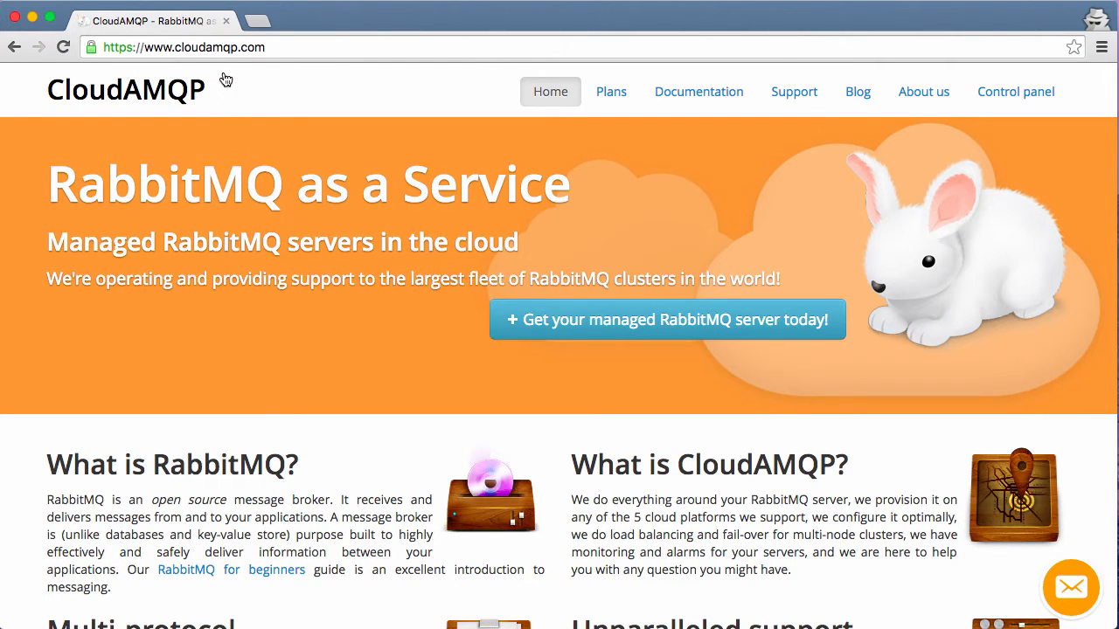
mouse_move(589, 252)
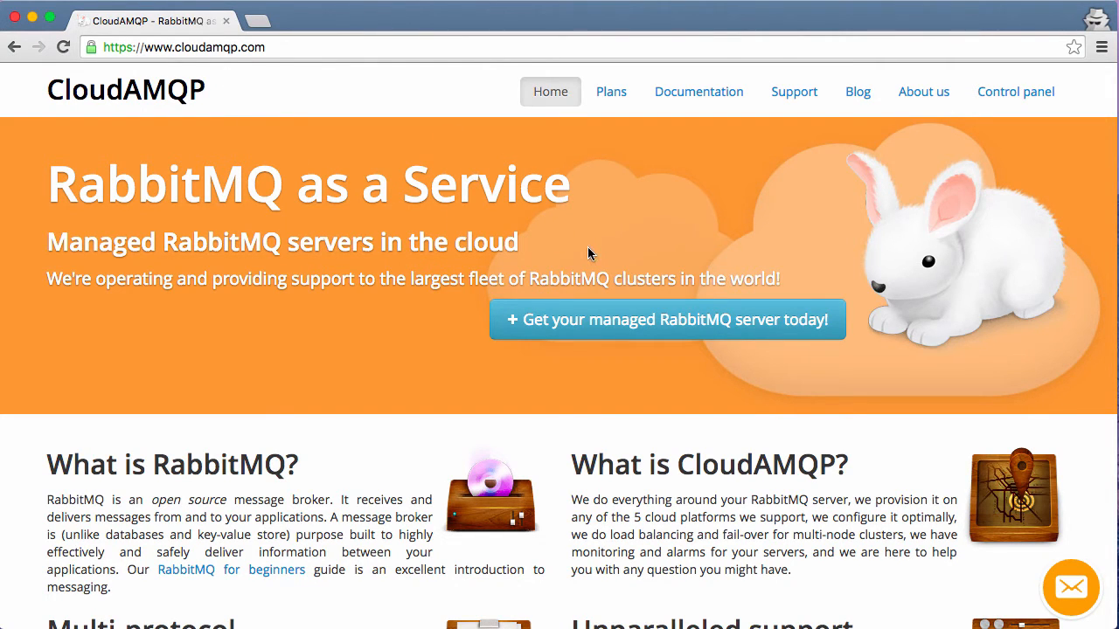
mouse_move(626, 259)
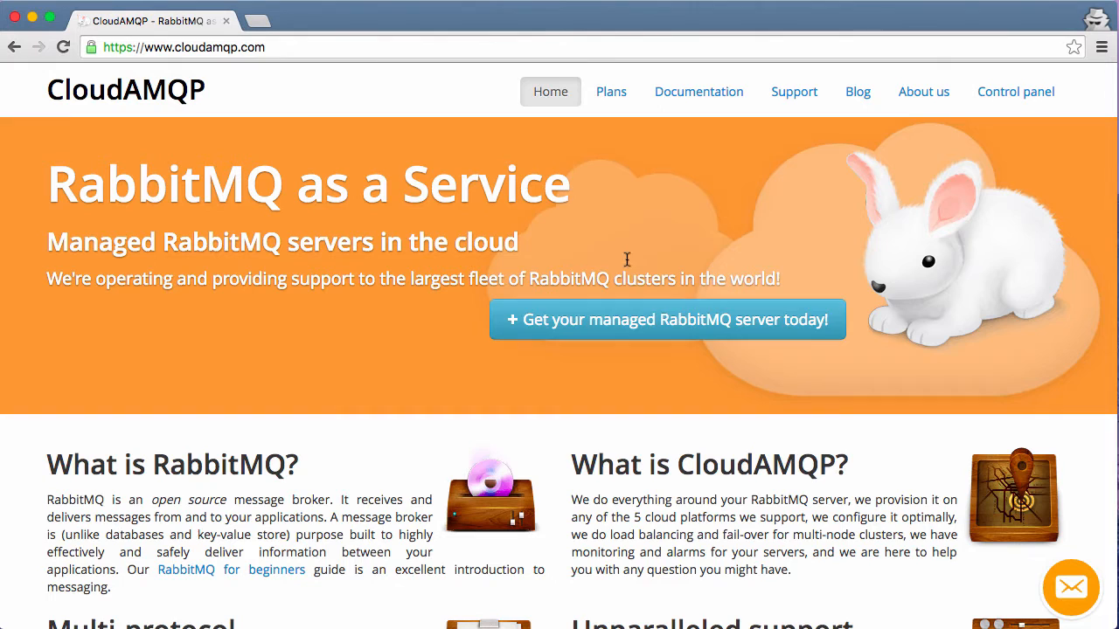
- Review the pricing list down through the shared plans to Tough Tiger ($19) and free Little Lemur
click(612, 91)
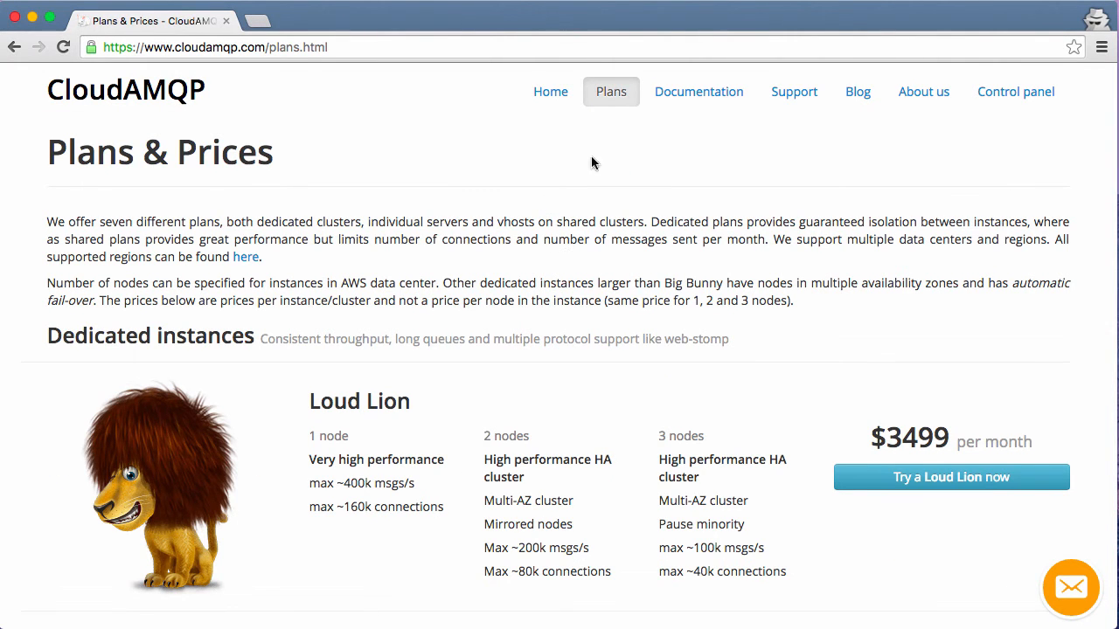
mouse_move(728, 227)
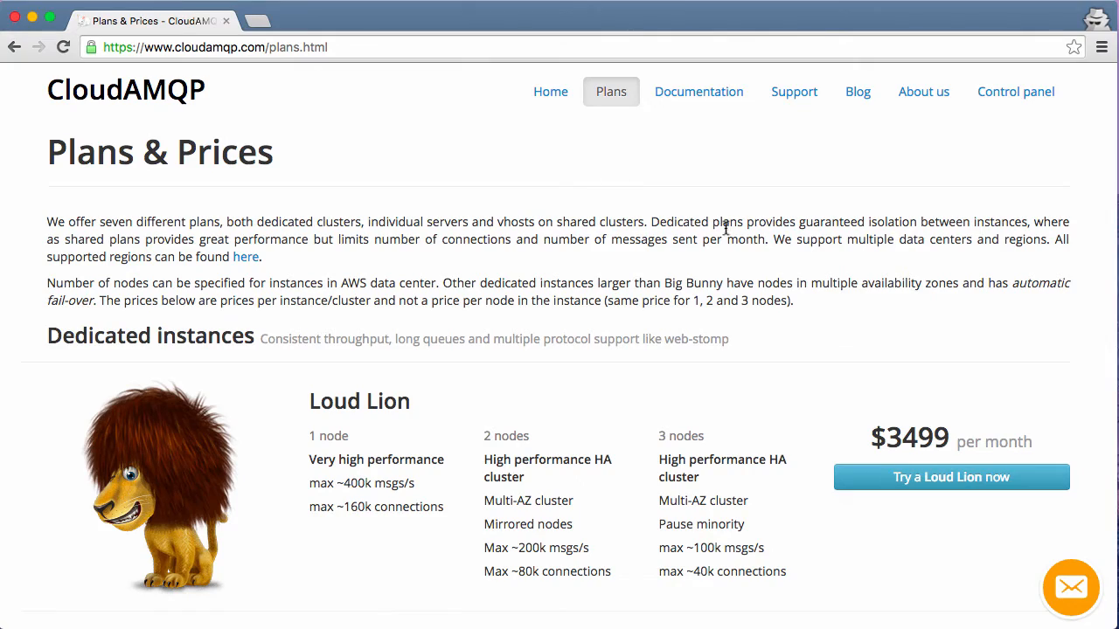
scroll(down, 3)
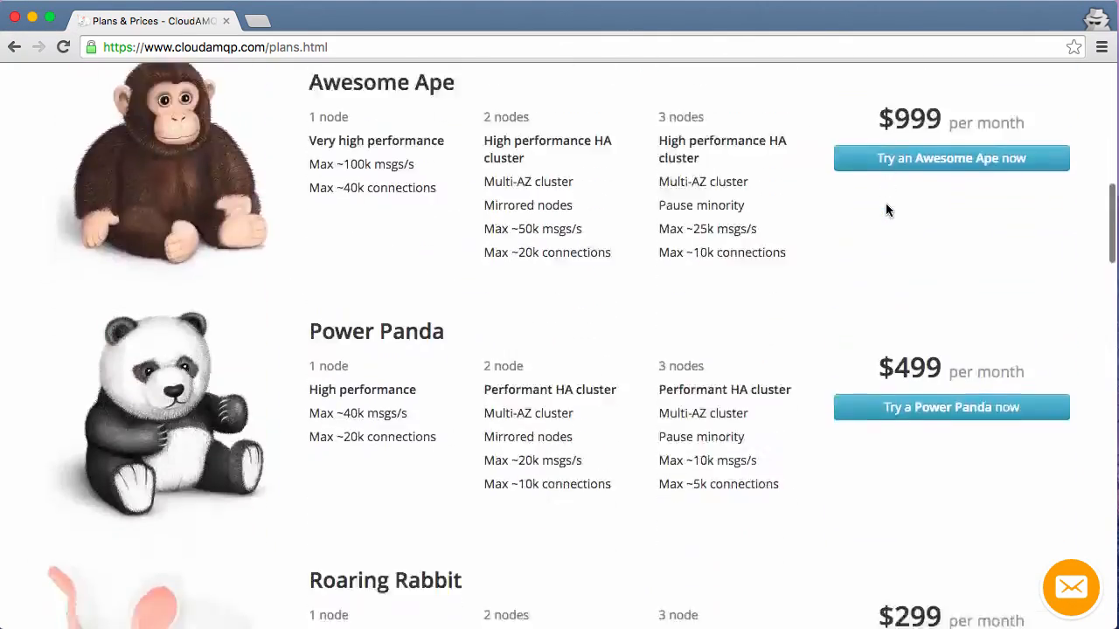
scroll(down, 3)
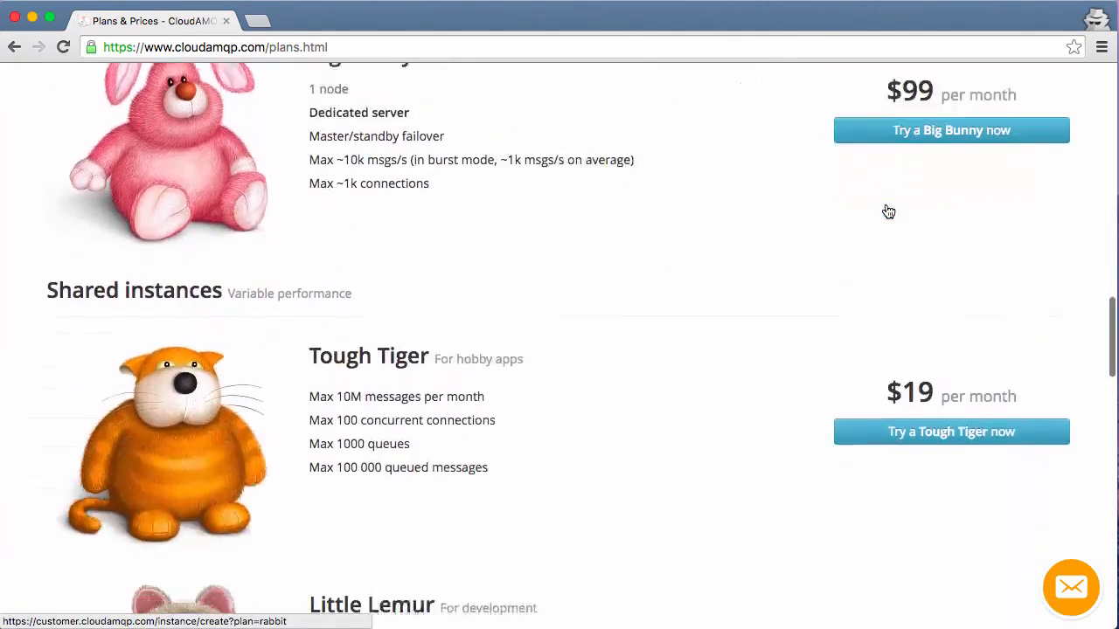
scroll(down, 3)
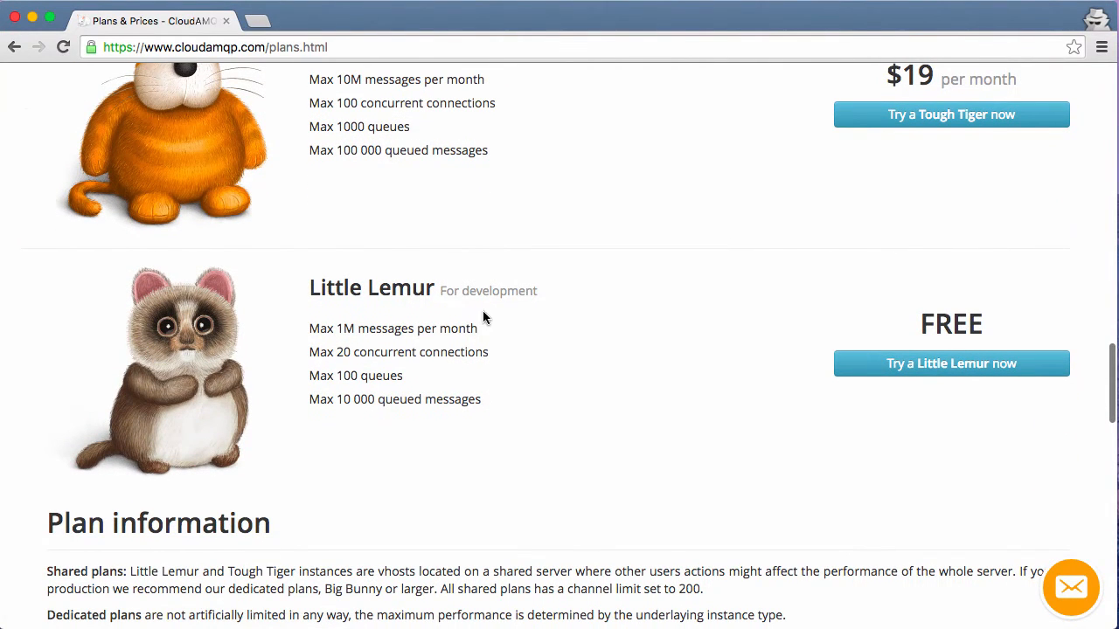
mouse_move(786, 376)
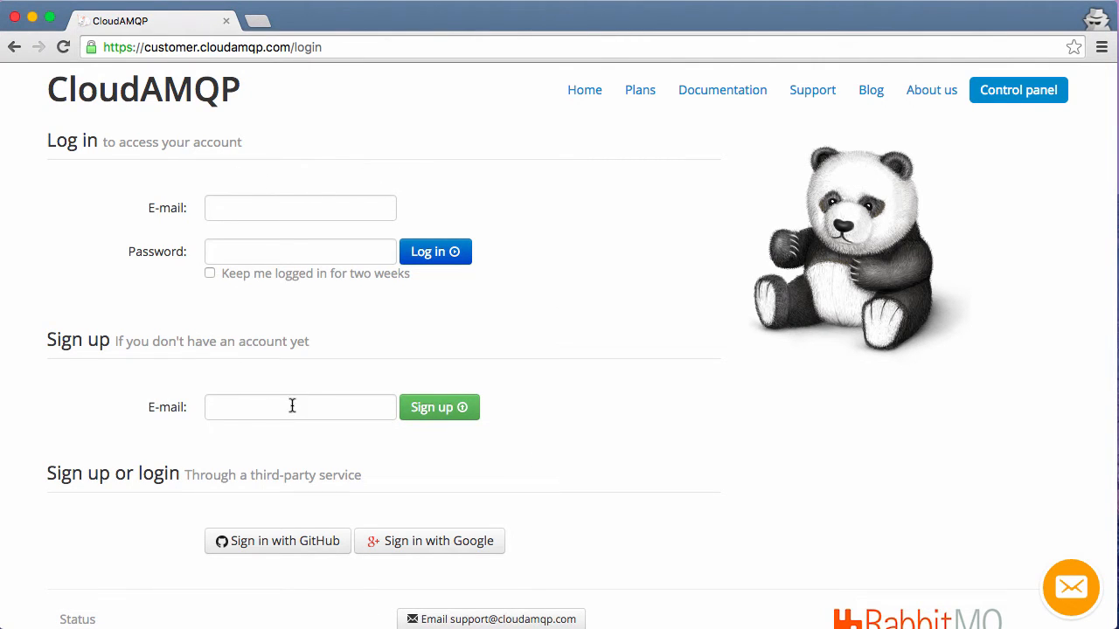
mouse_move(322, 430)
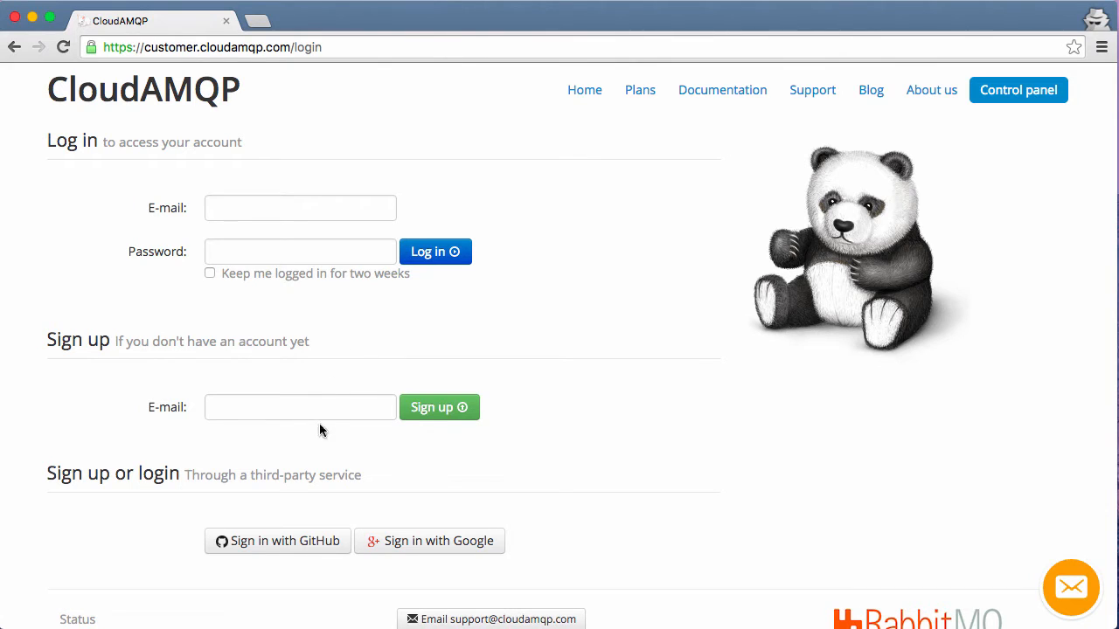
- Sign in to the CloudAMQP control panel with the account e-mail and password
click(301, 209)
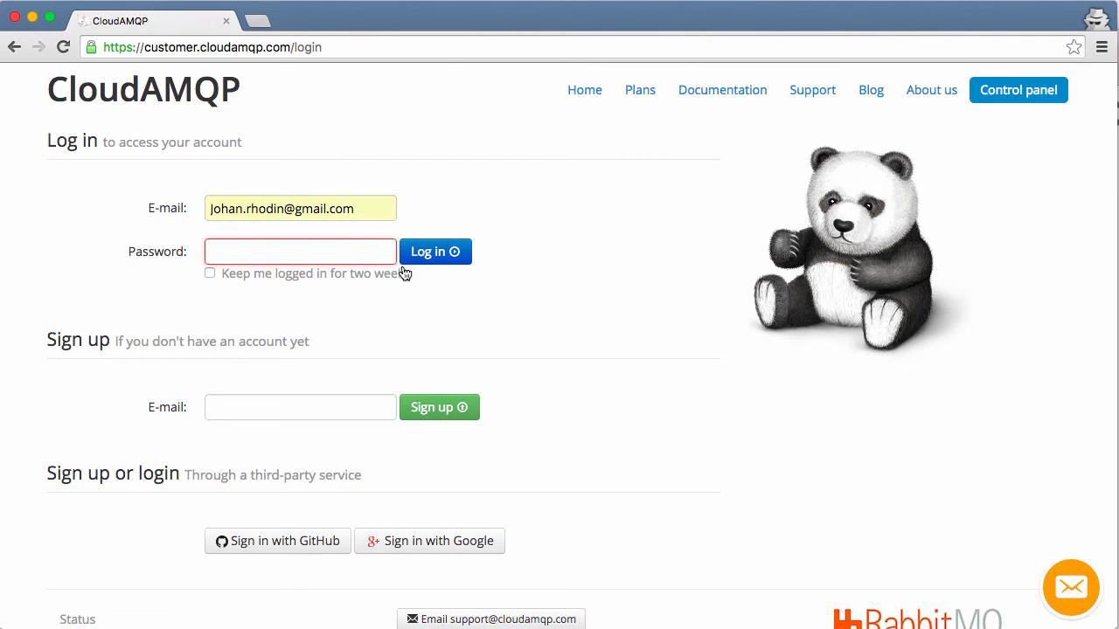
click(433, 252)
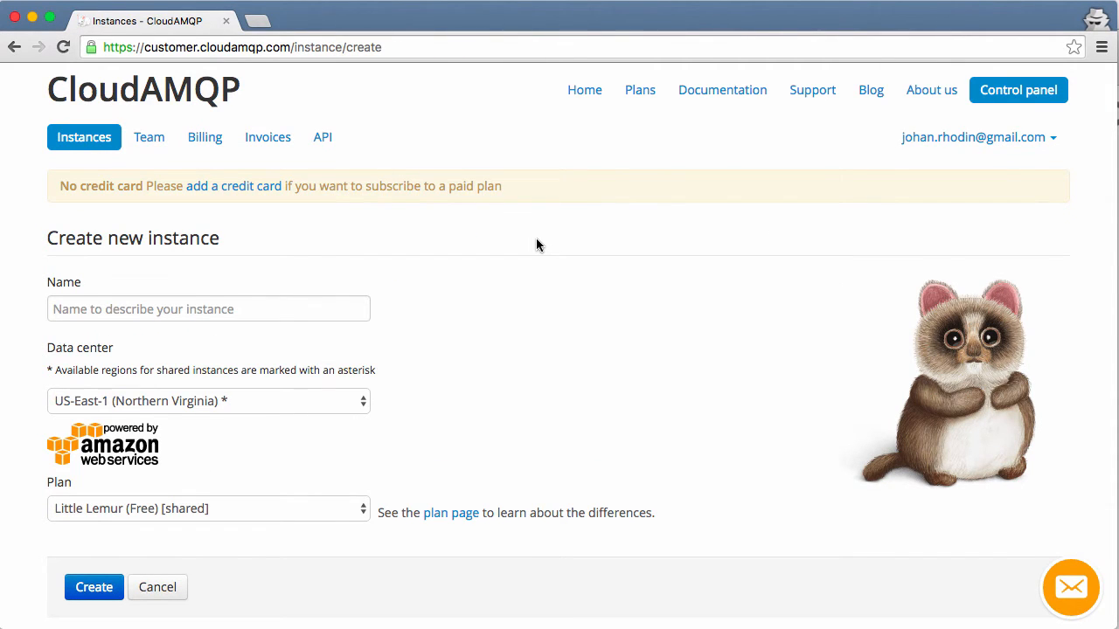
mouse_move(155, 250)
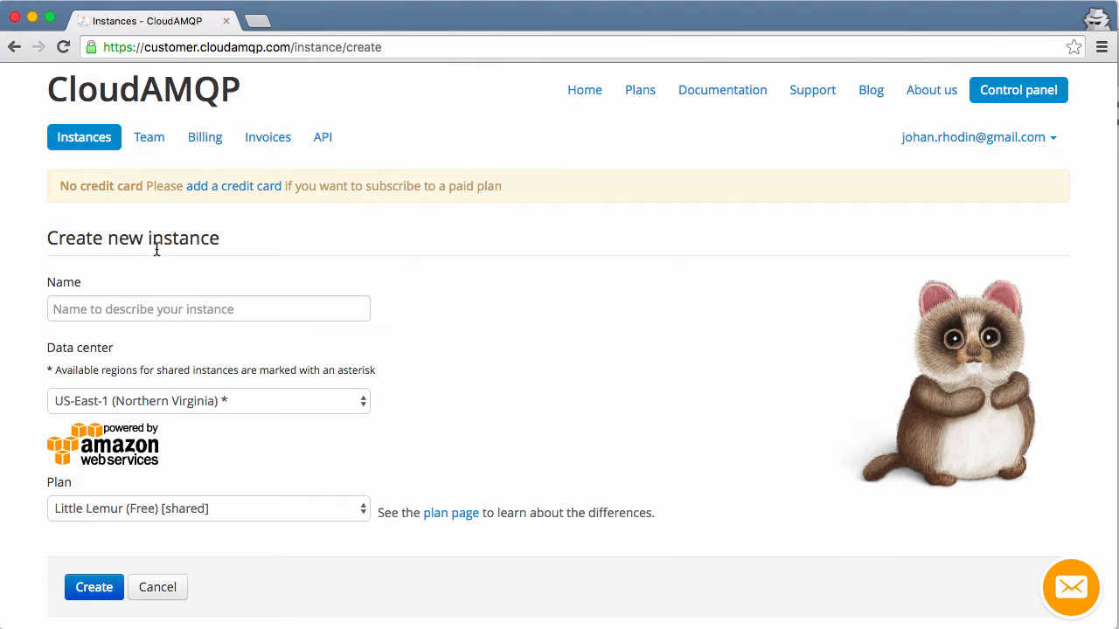
- Create a free Little Lemur instance named NodeTest in US-East-1
text(No)
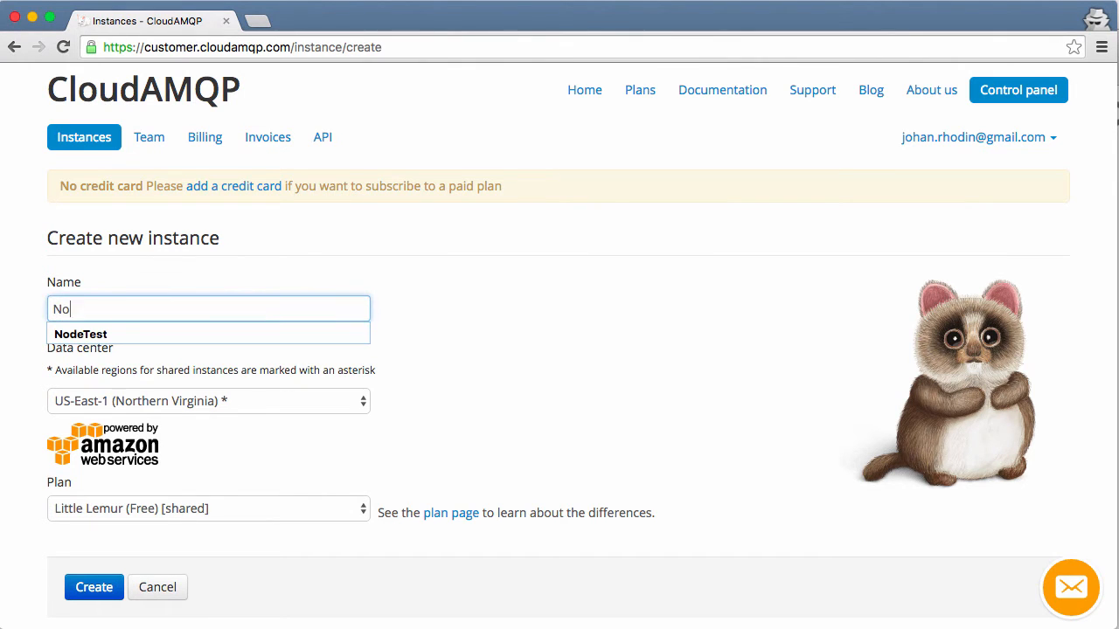
click(80, 334)
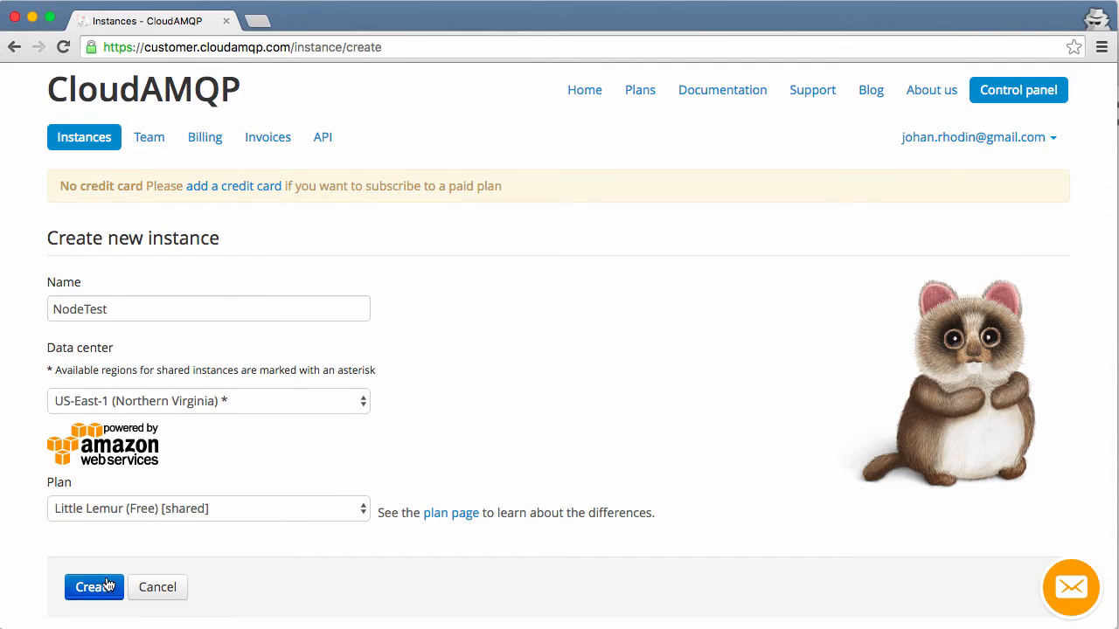
click(87, 587)
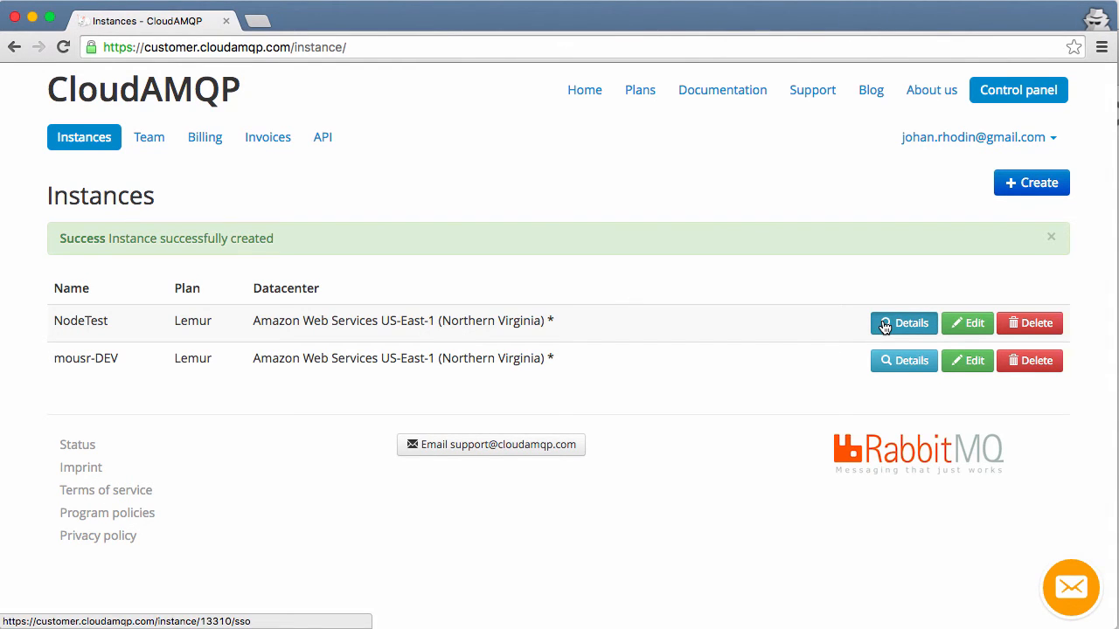
- View the NodeTest instance details with its server, credentials and AMQP URL
click(902, 324)
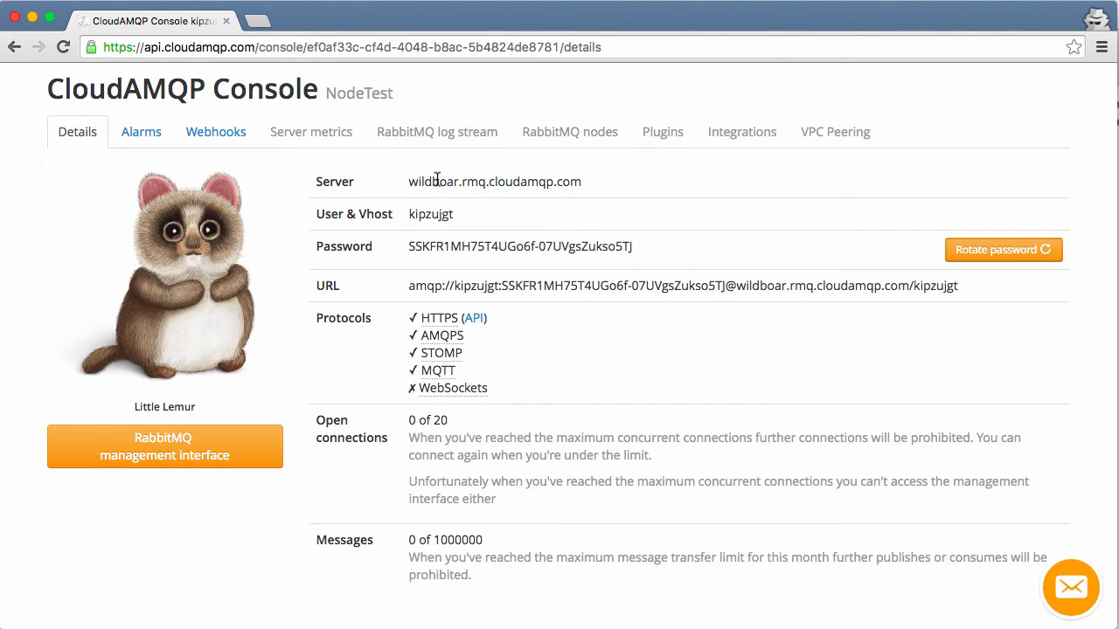
mouse_move(434, 220)
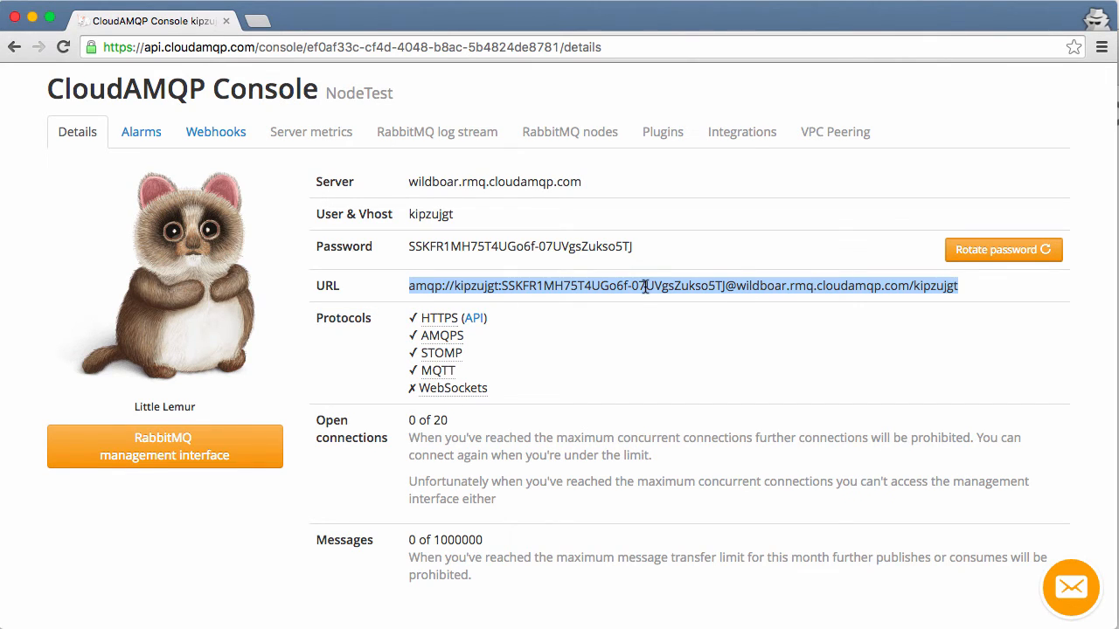
mouse_move(516, 336)
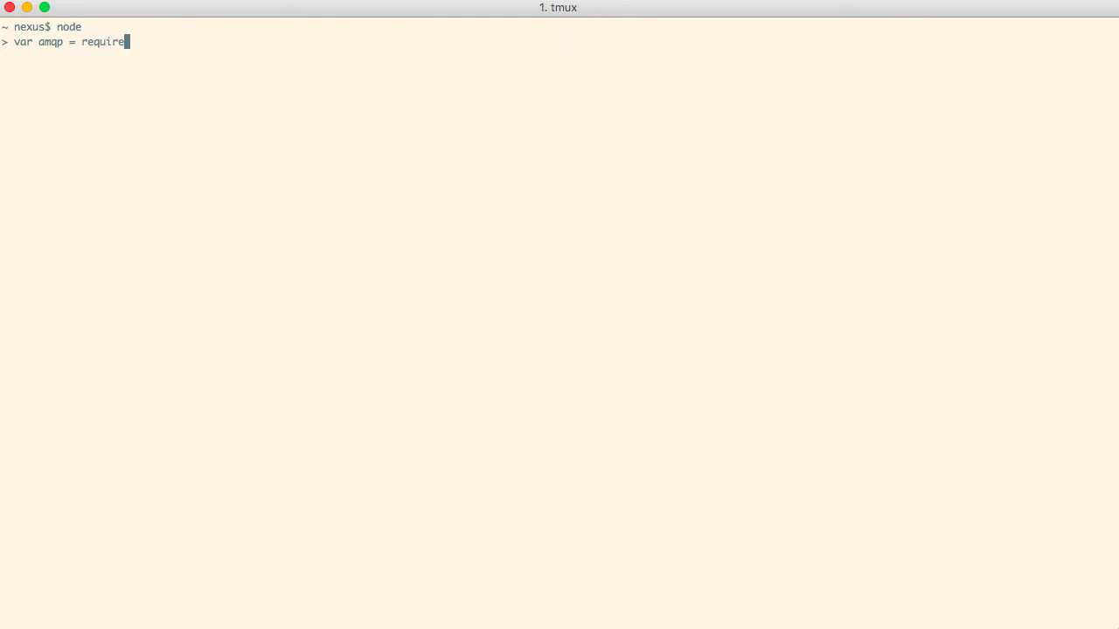
- Require 'amqplib/callback_api' as amqp and store the NodeTest AMQP URL in amqpURL
text((')
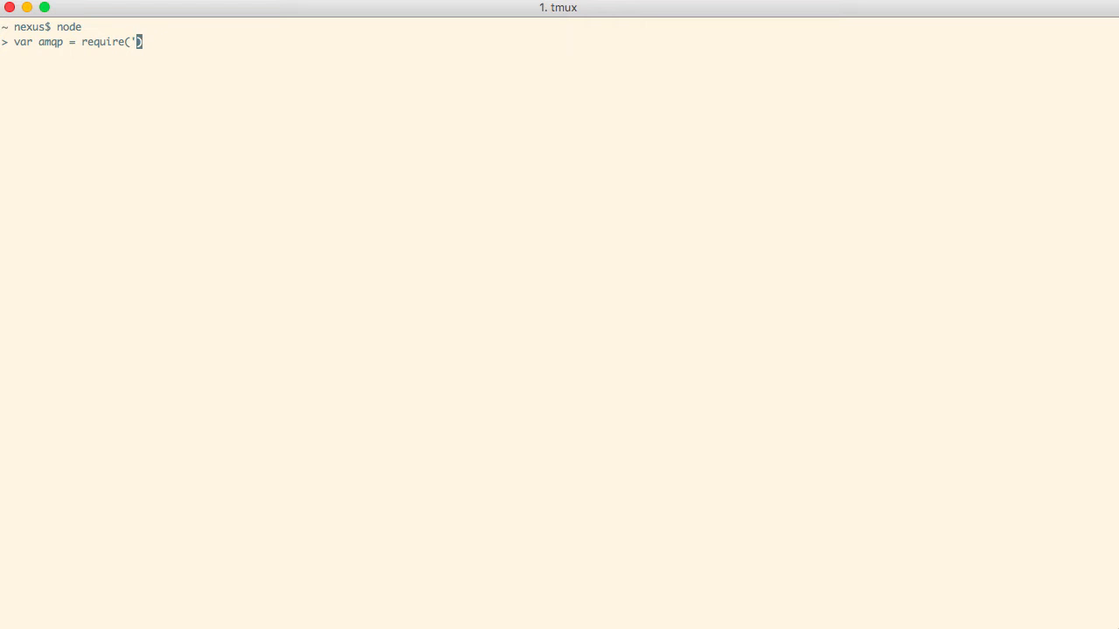
text(amqplib/calb)
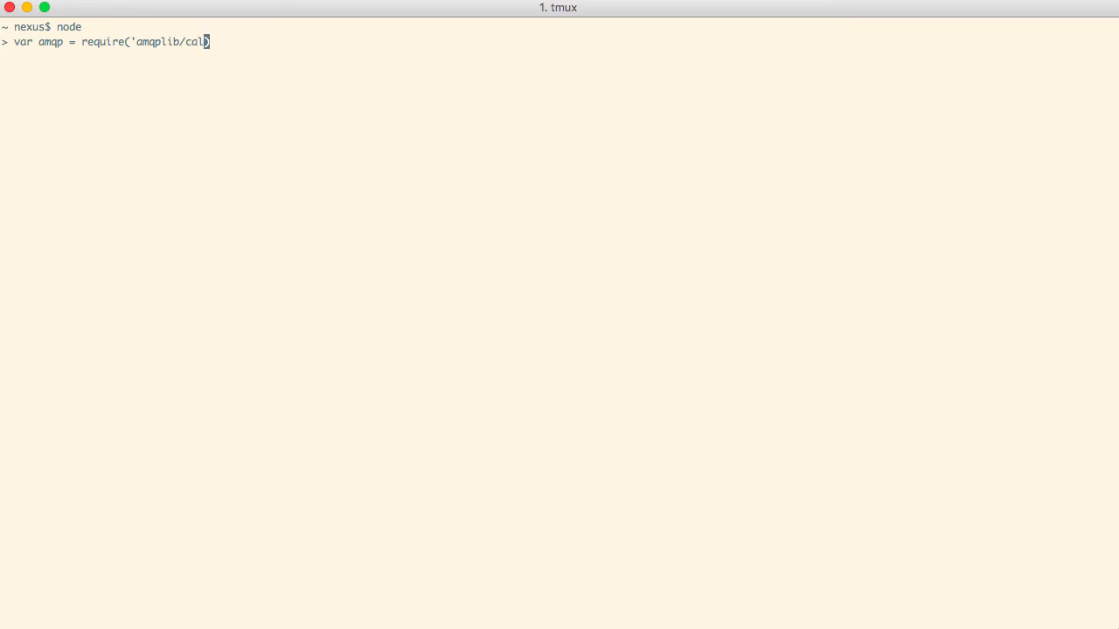
text(lback_api'))
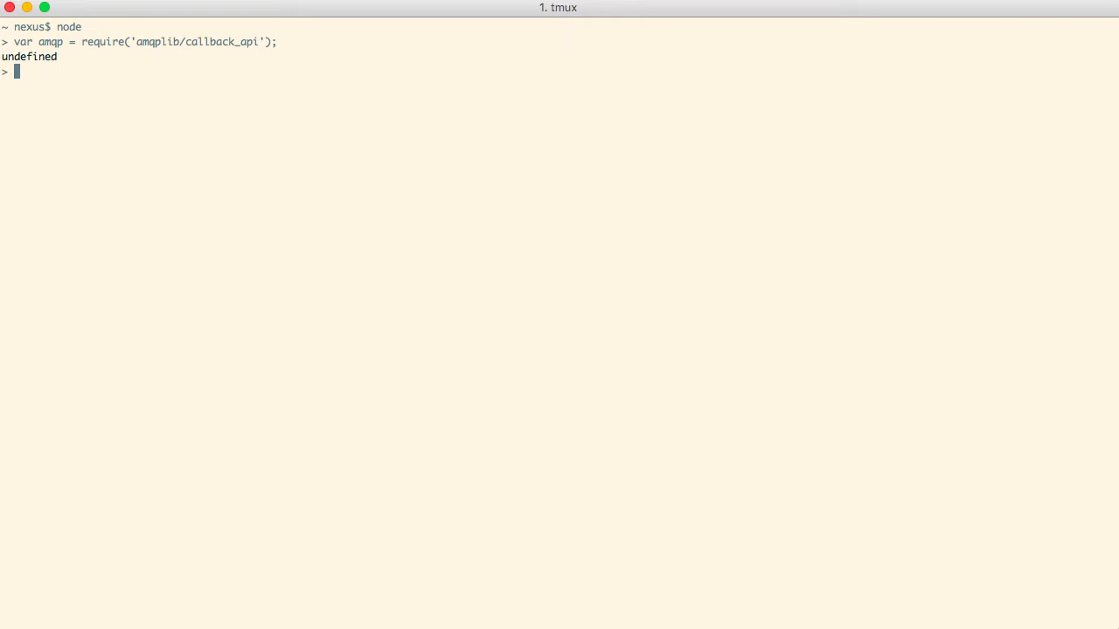
text(var am)
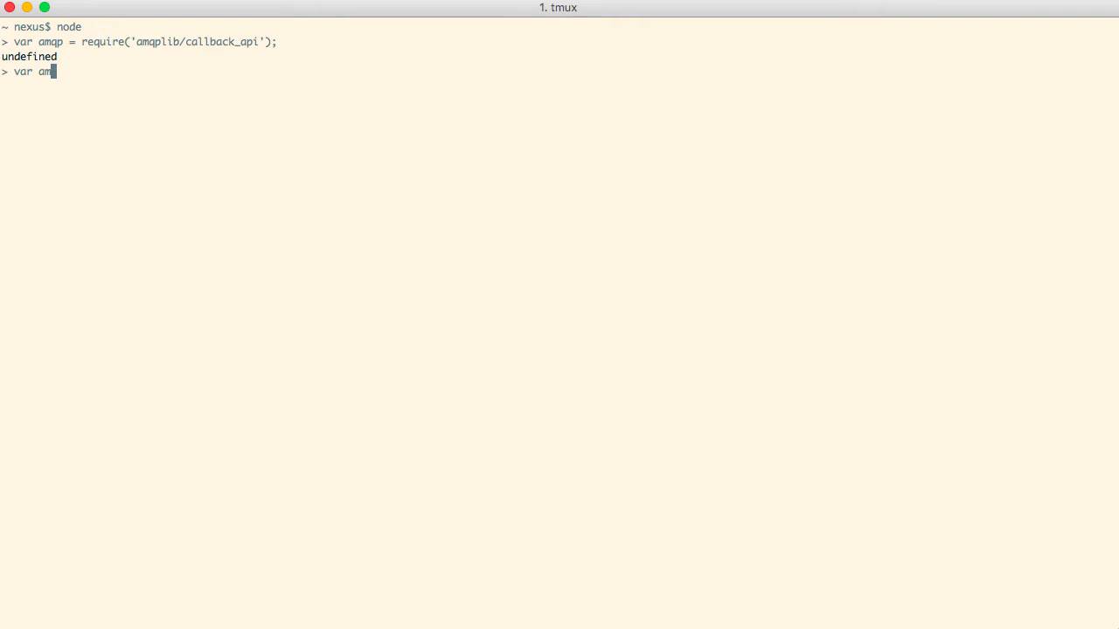
text(qpURL =)
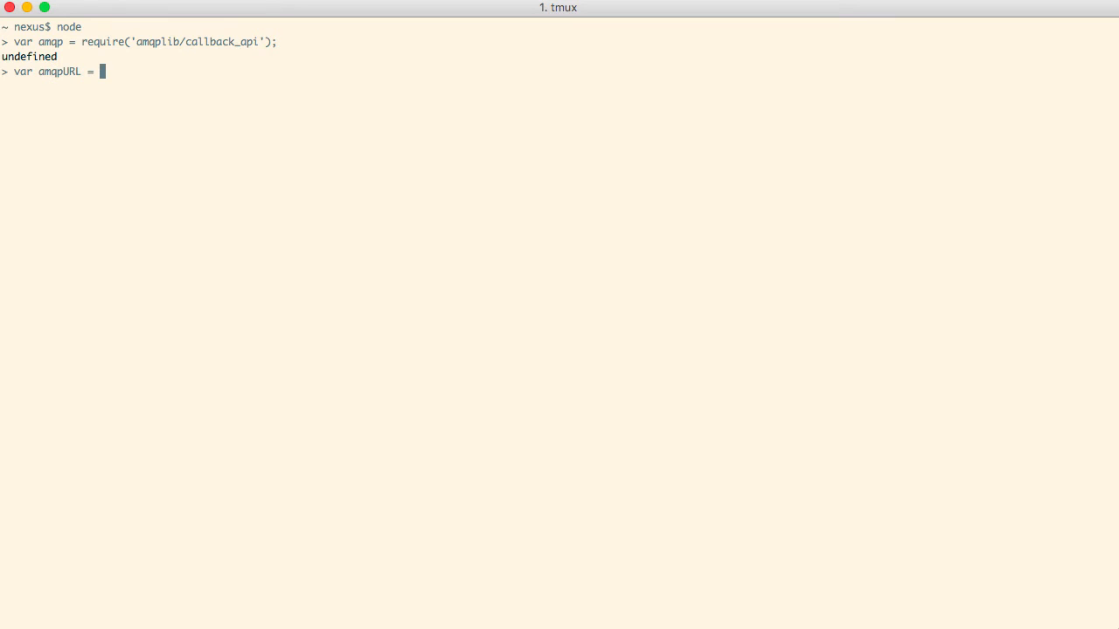
text(")
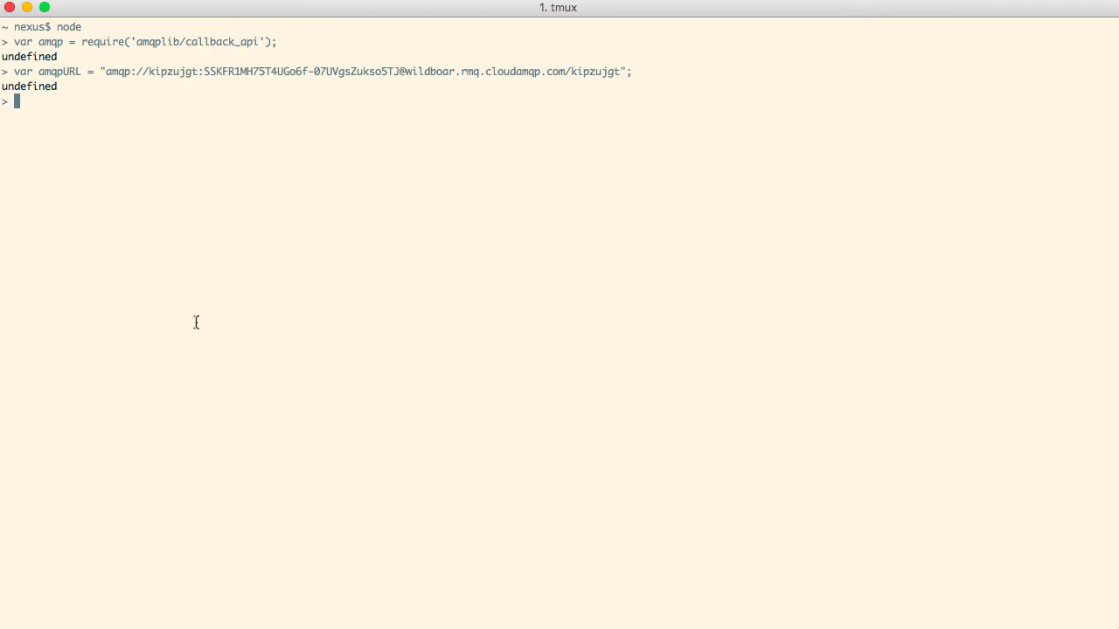
- Connect to amqpURL, create a channel and assert non-durable queue 'CloudAMQP' with msg 'Hello Viewers!'
text(amqp.connect)
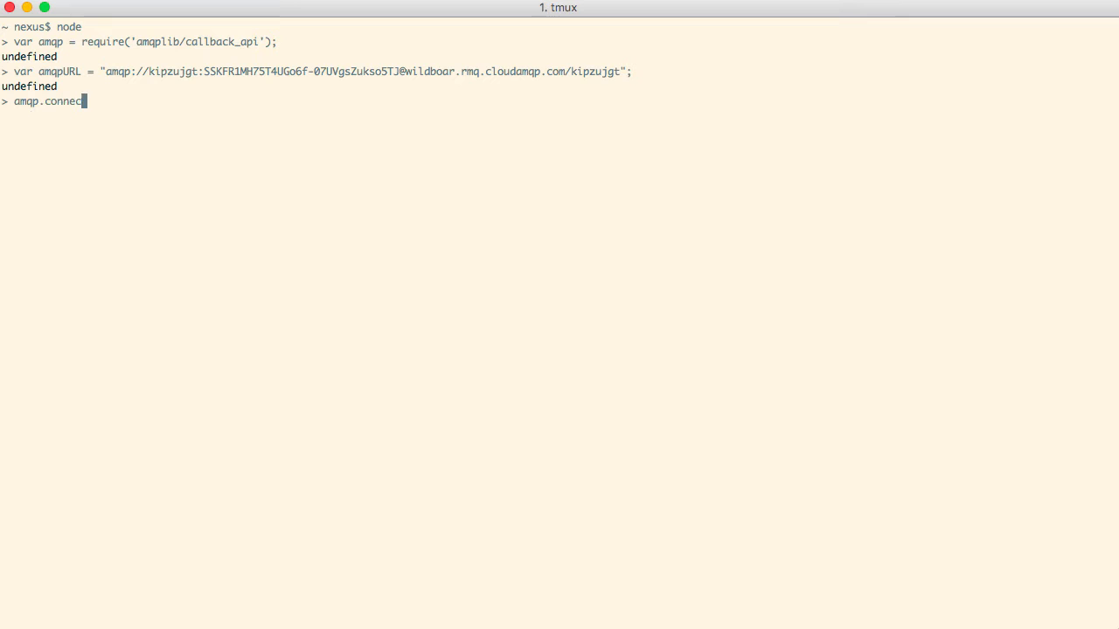
text((amqpURL)
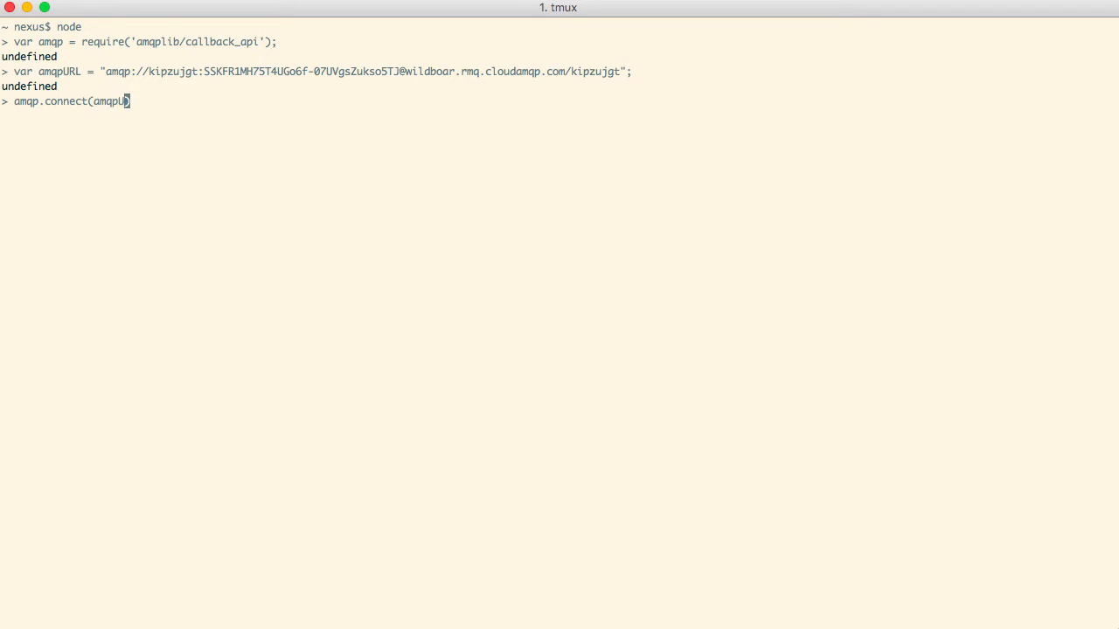
text(RL, function(err, conn) {)
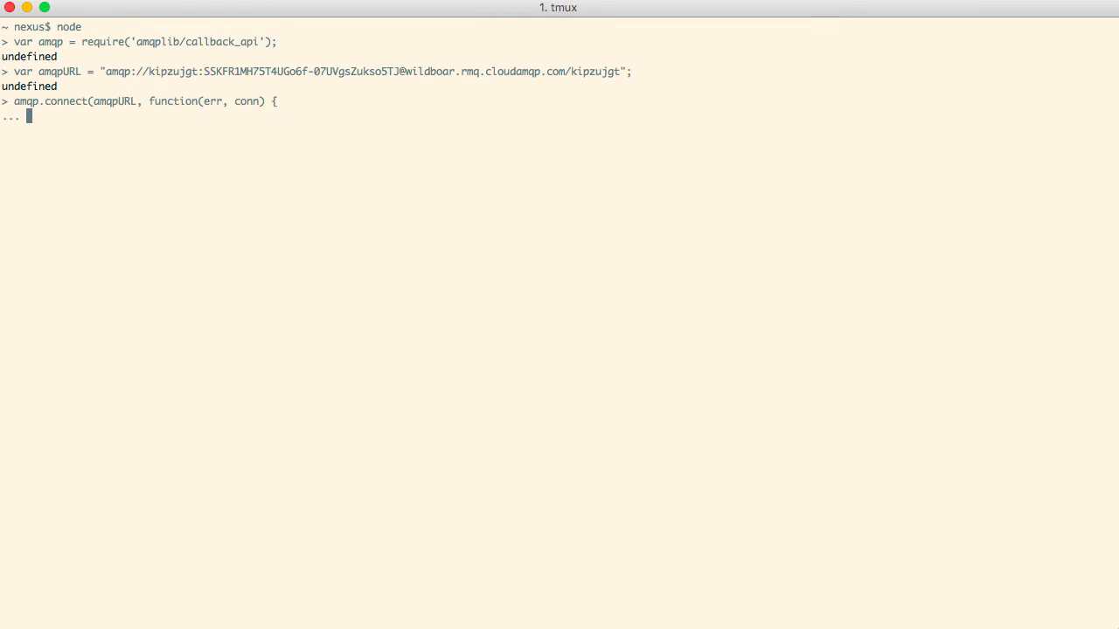
text(conn.createChannel()
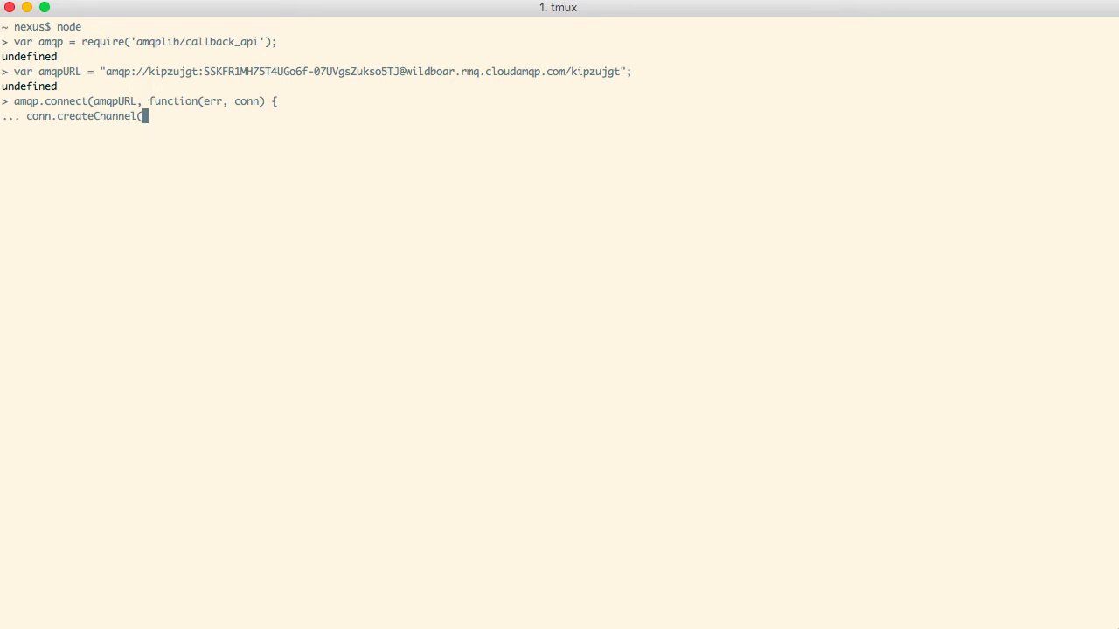
text(function(err,ch) {)
text(var q = 'Cl)
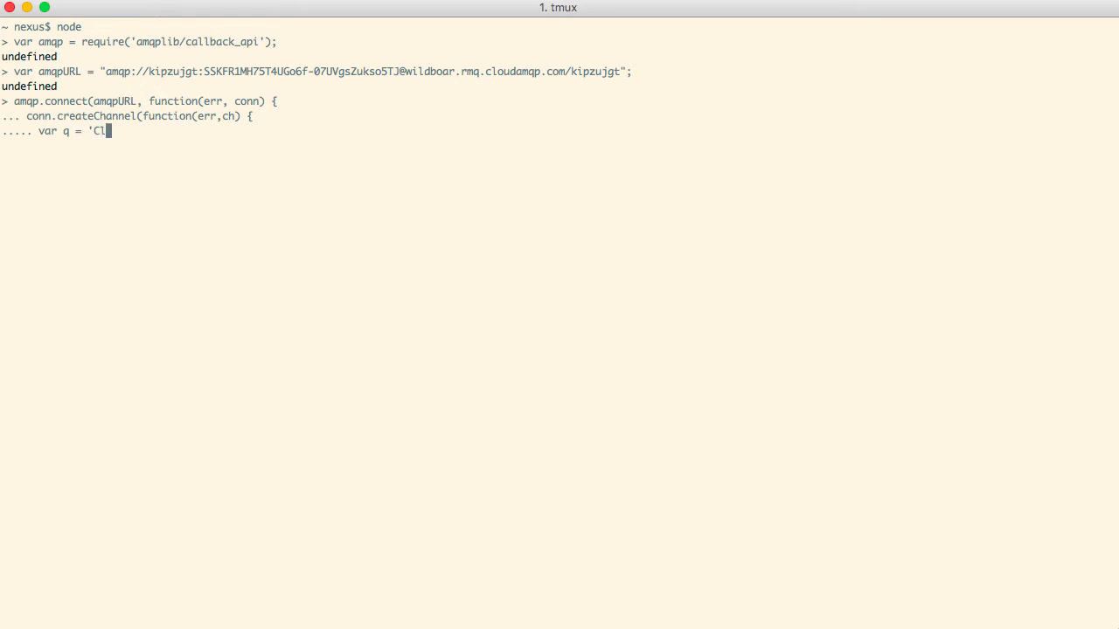
text(oudAMQP';)
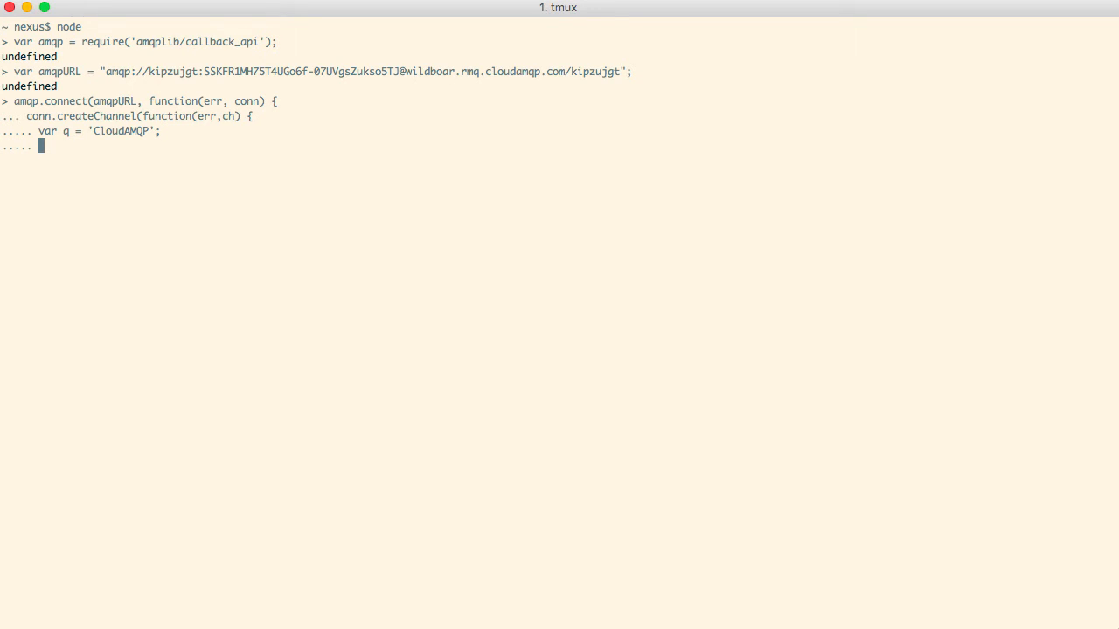
text(var)
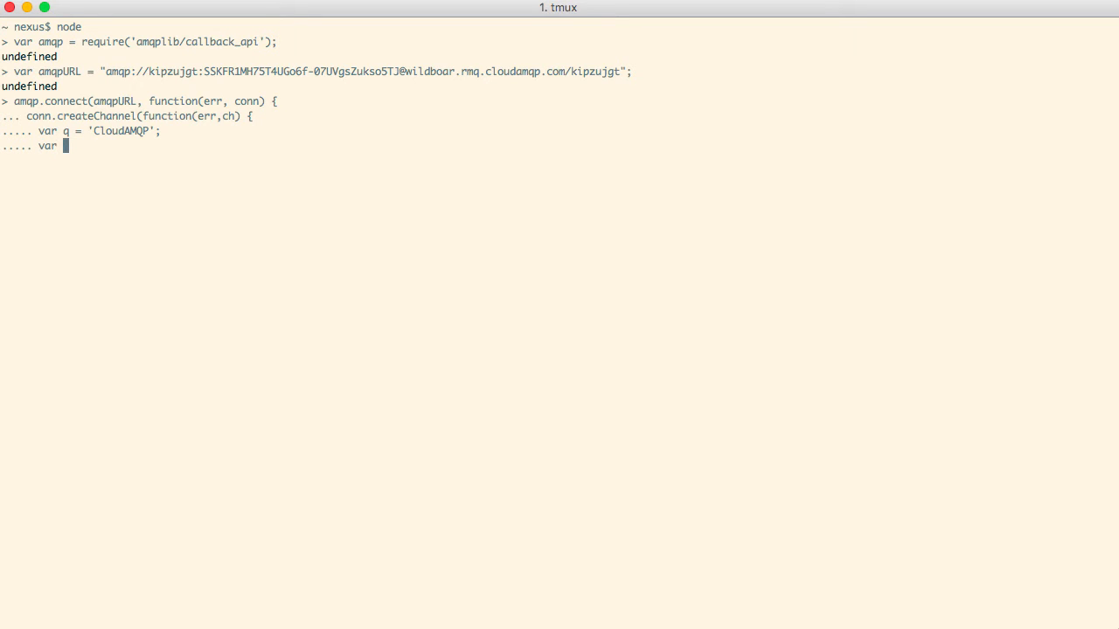
text(msg = ')
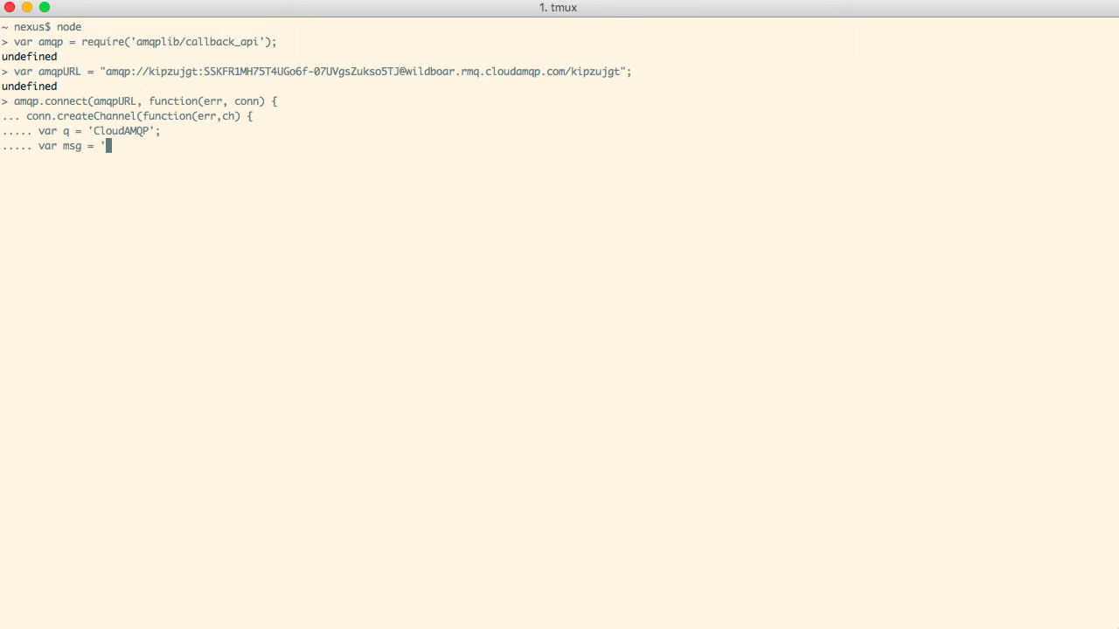
text(Hello Viewers)
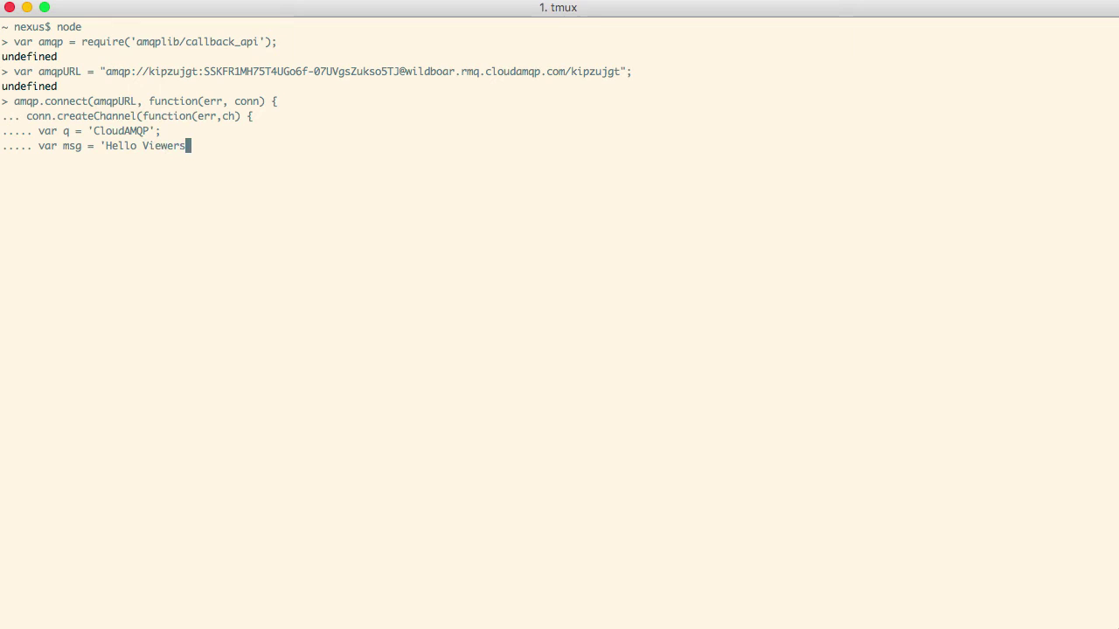
text(!';)
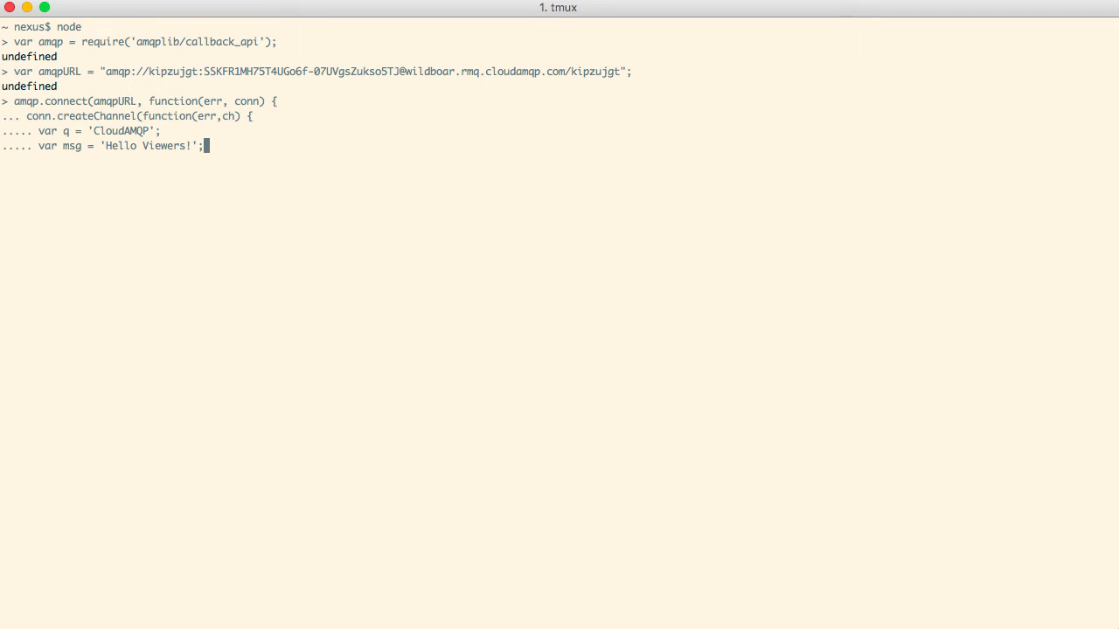
text(ch.)
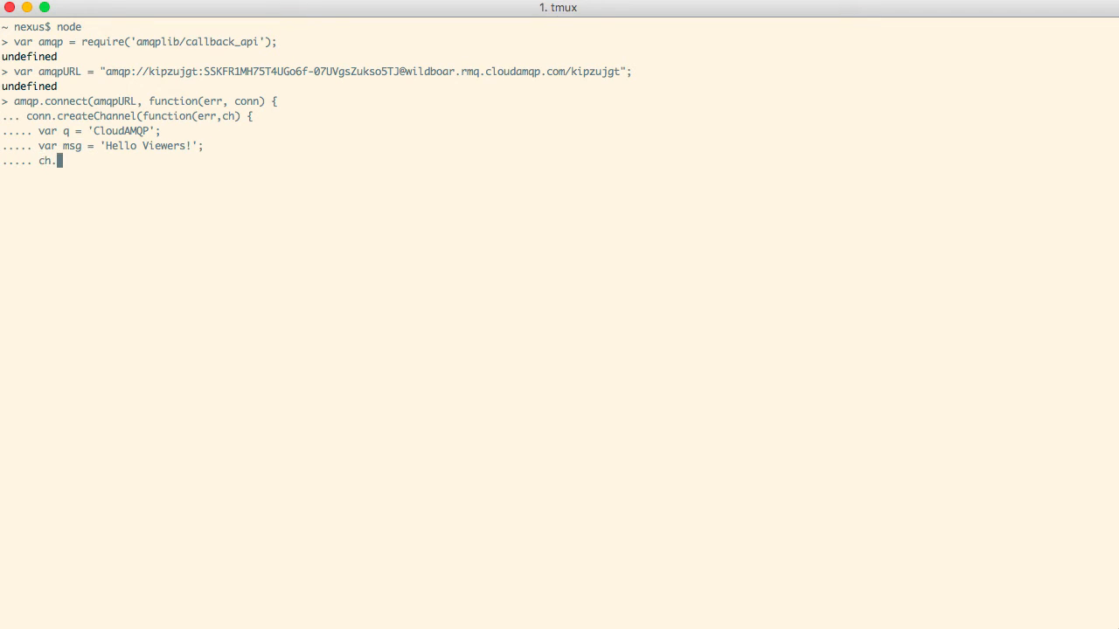
text(asswertQueue()
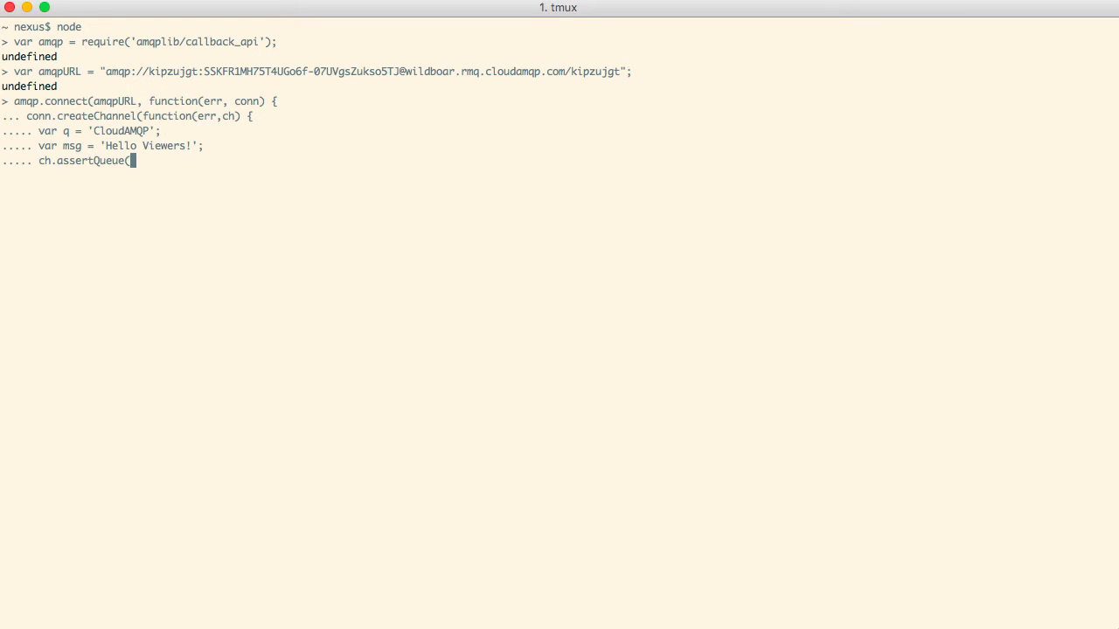
text(q, {d)
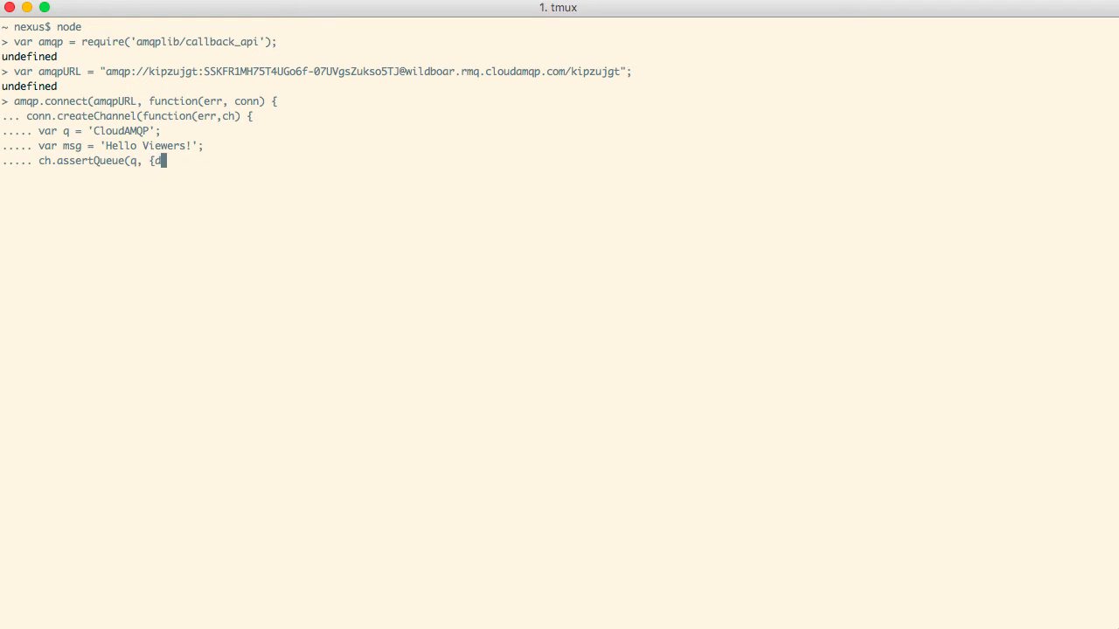
text(urable: false});)
text(setInte)
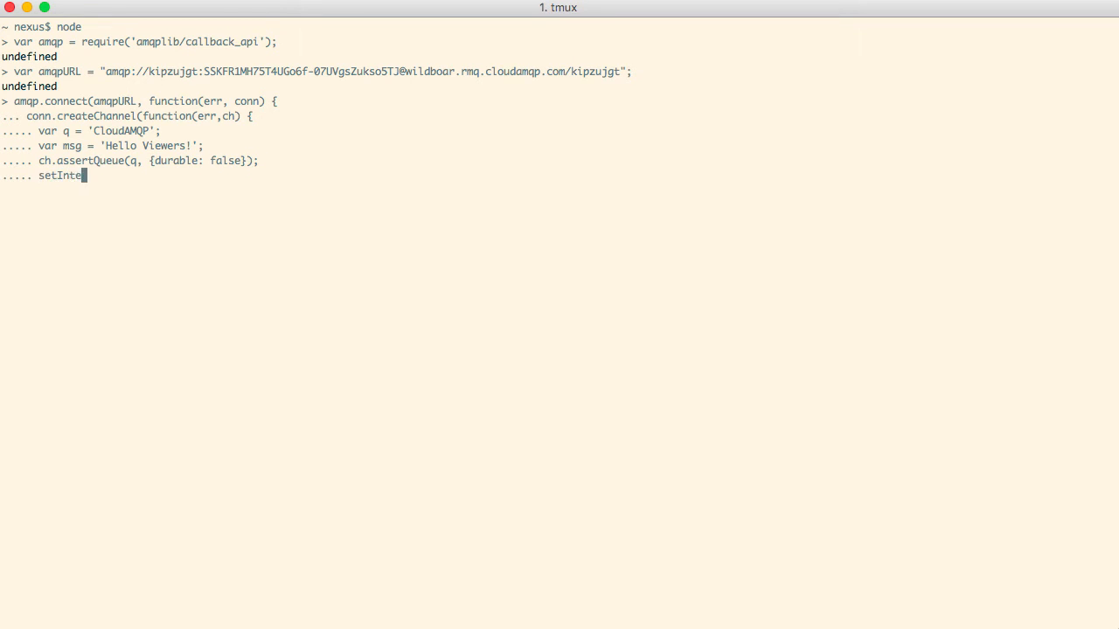
- Send Buffer.from(msg) to the queue every 2000 ms via setInterval and close the callbacks
text(rval(function)
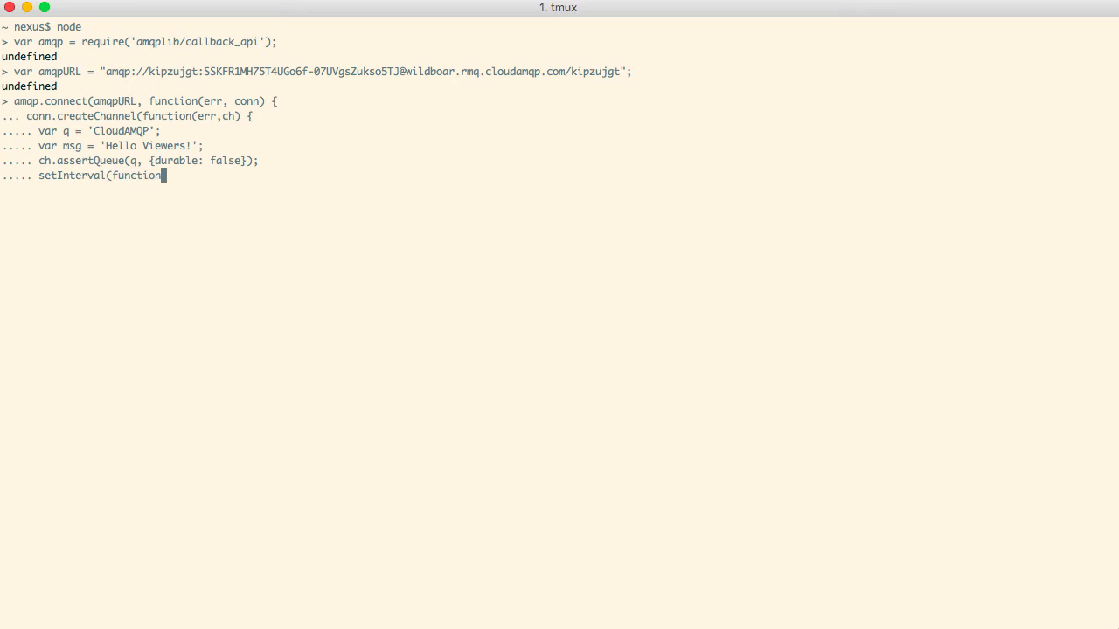
text(() {)
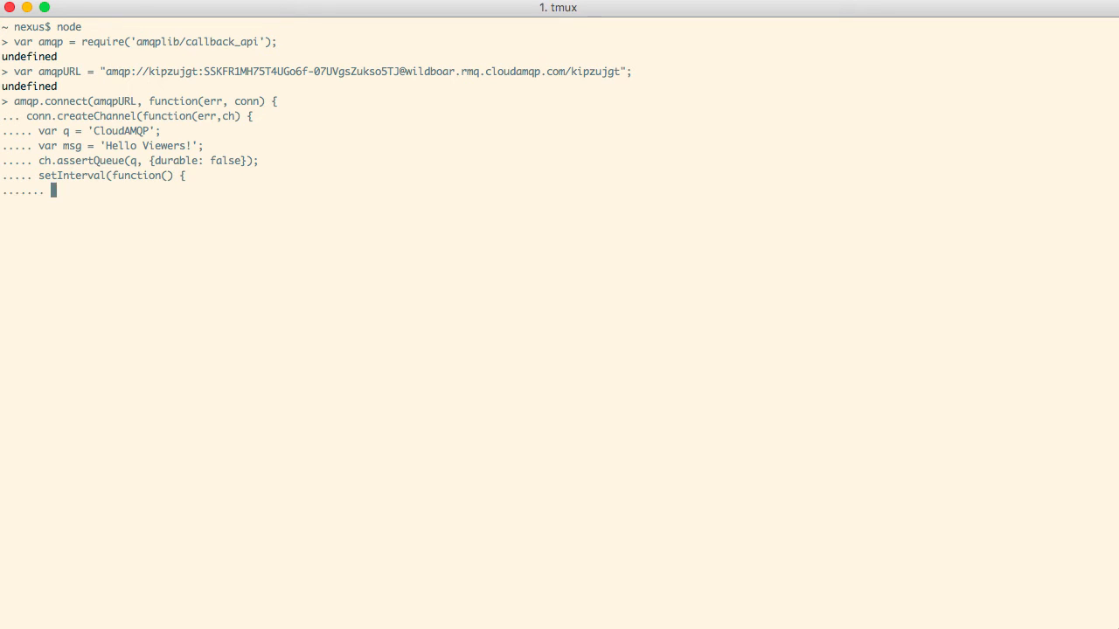
text(ch.sendToQ)
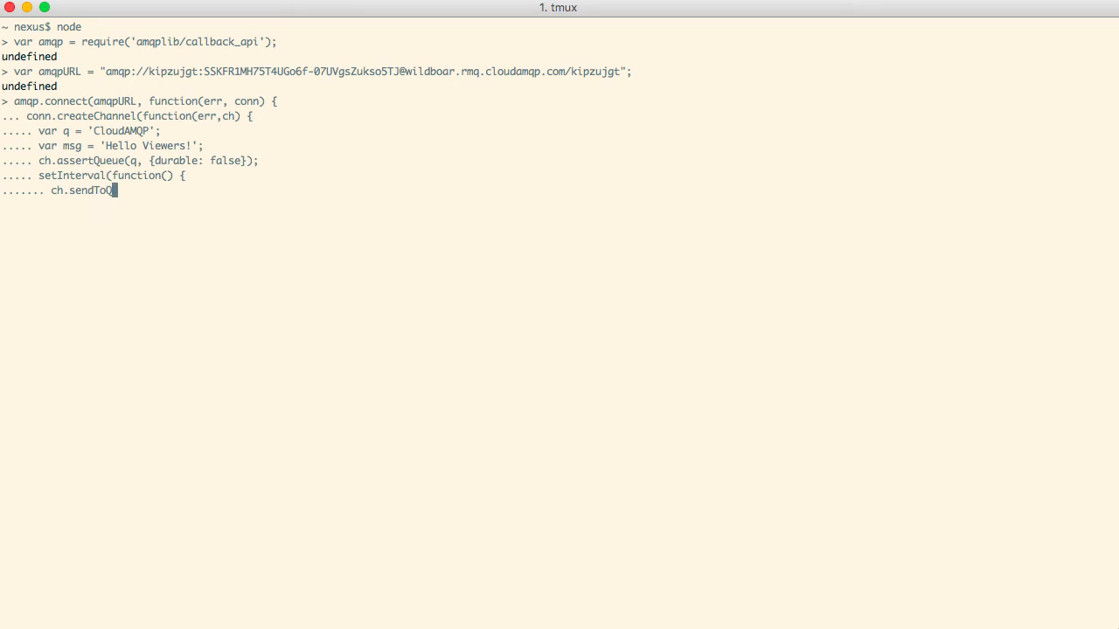
text(ueue)
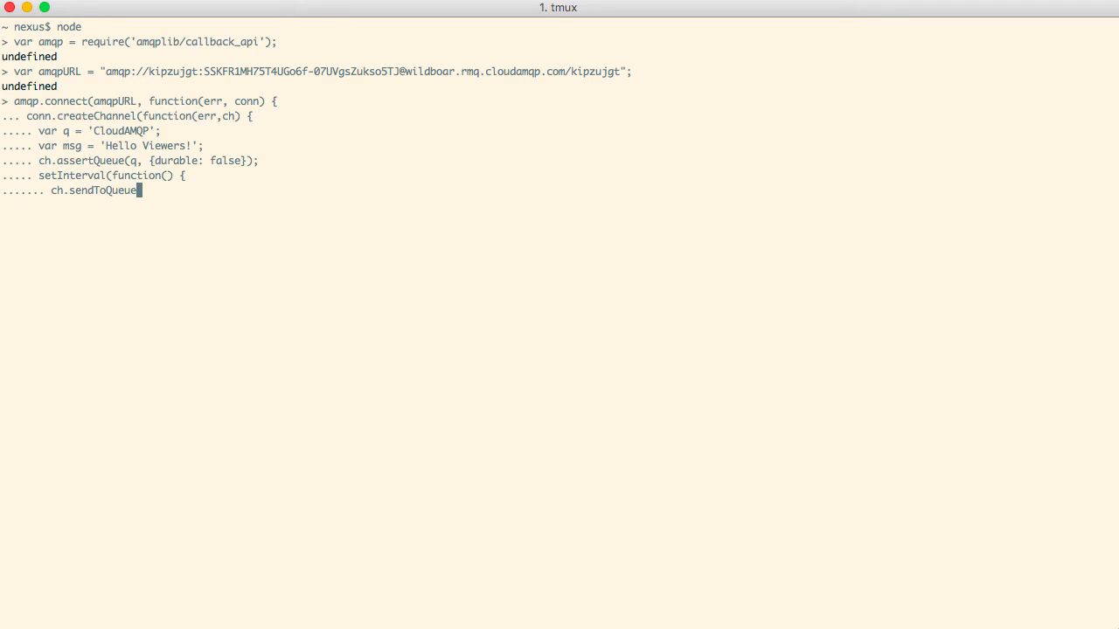
text((q,)
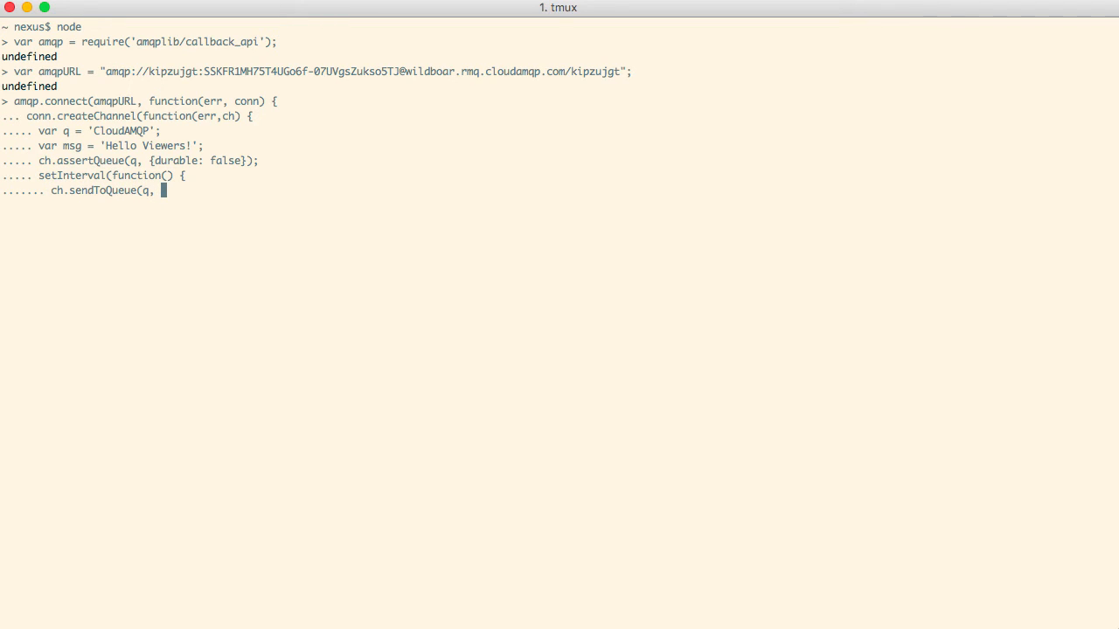
text(Buffer)
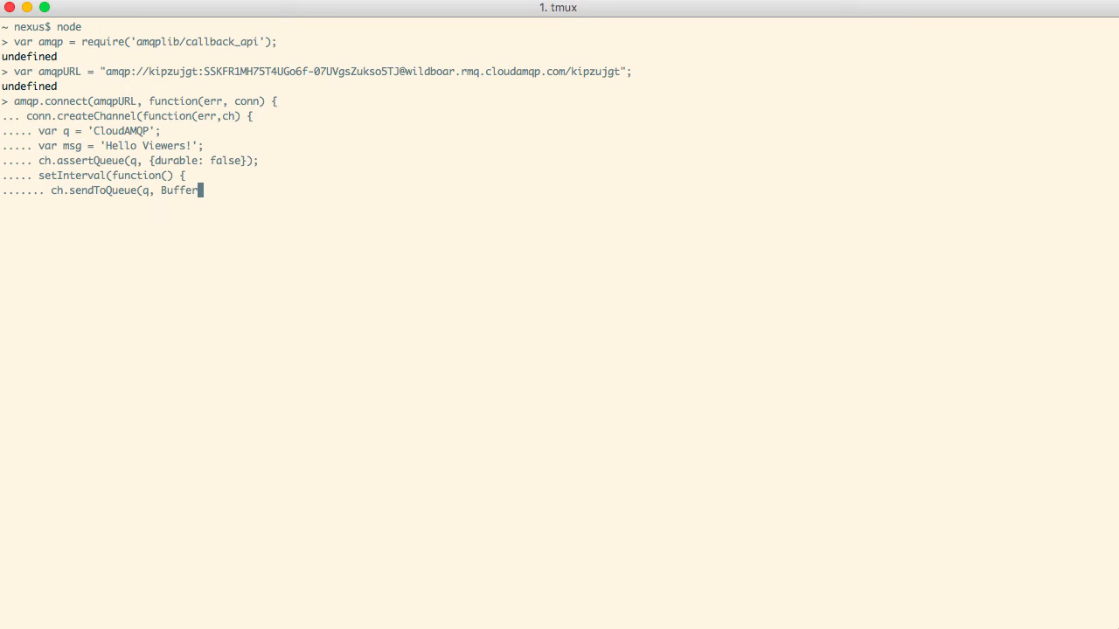
text(.from()
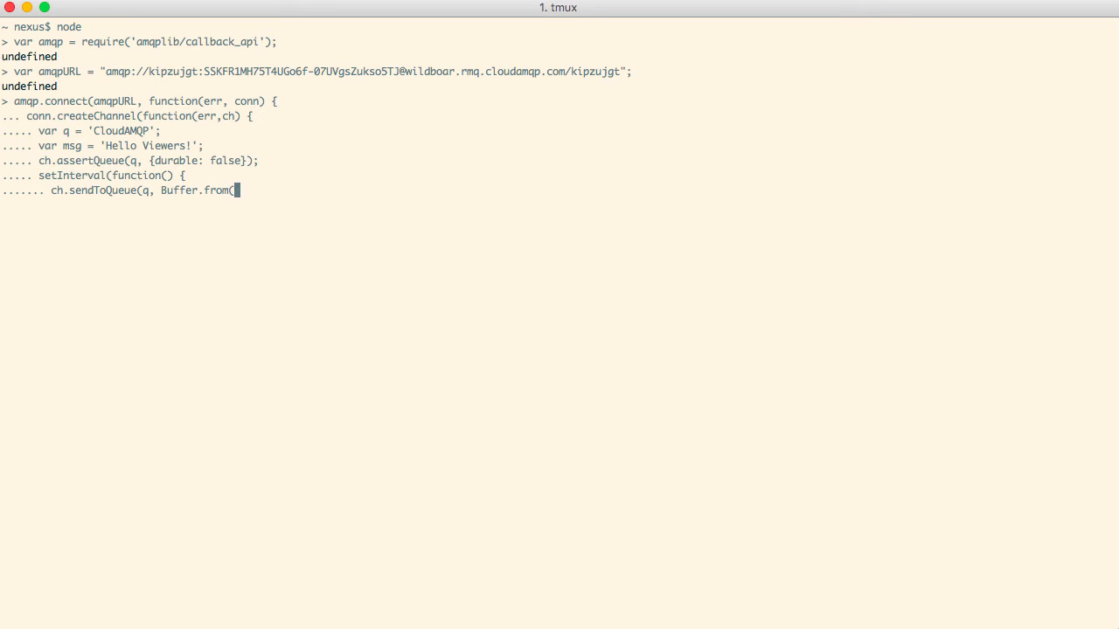
text(msg));)
text(})
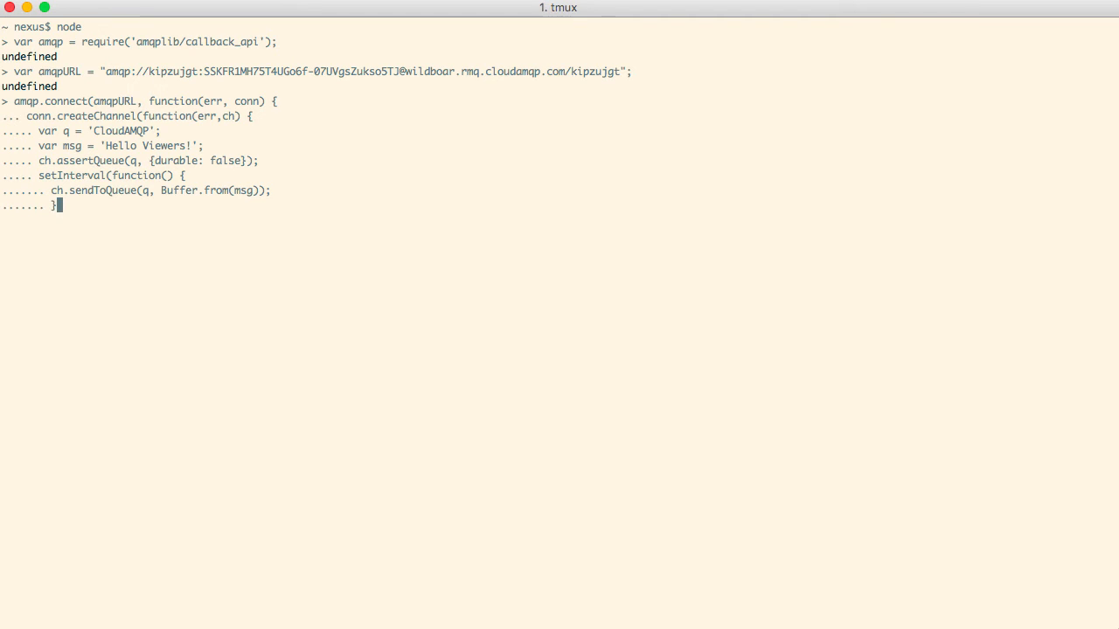
text(, 2000)
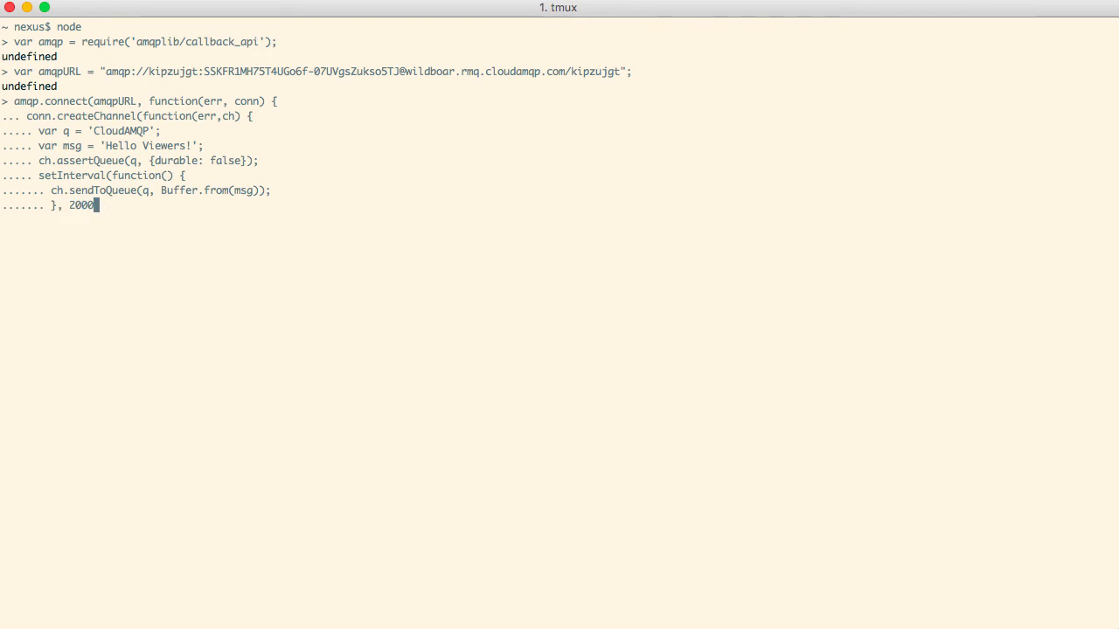
text();)
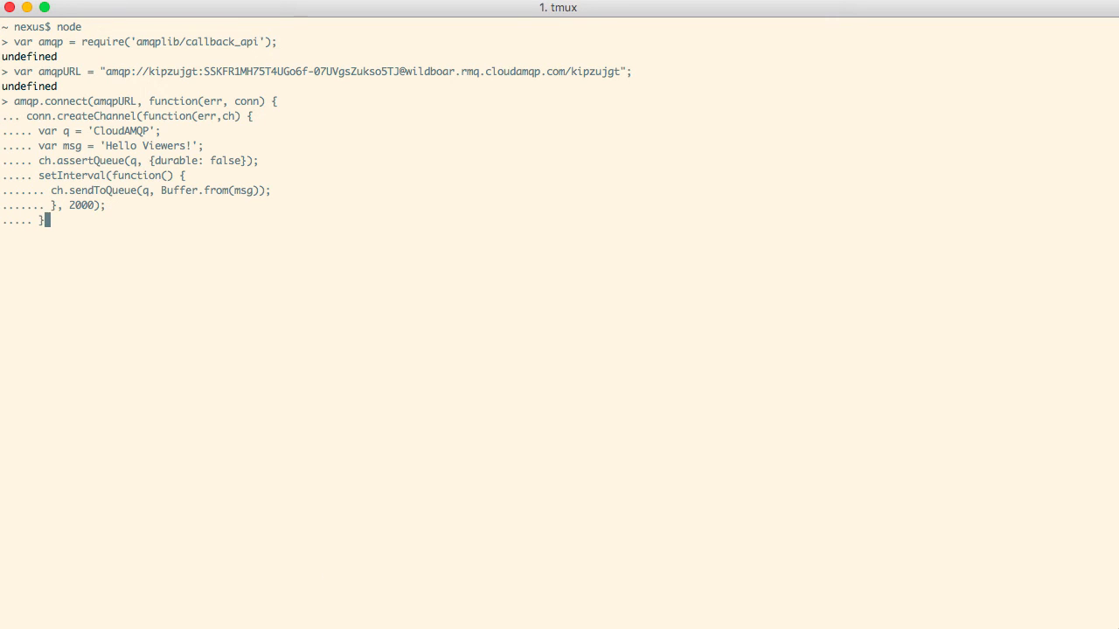
text(});});)
text(}, {)
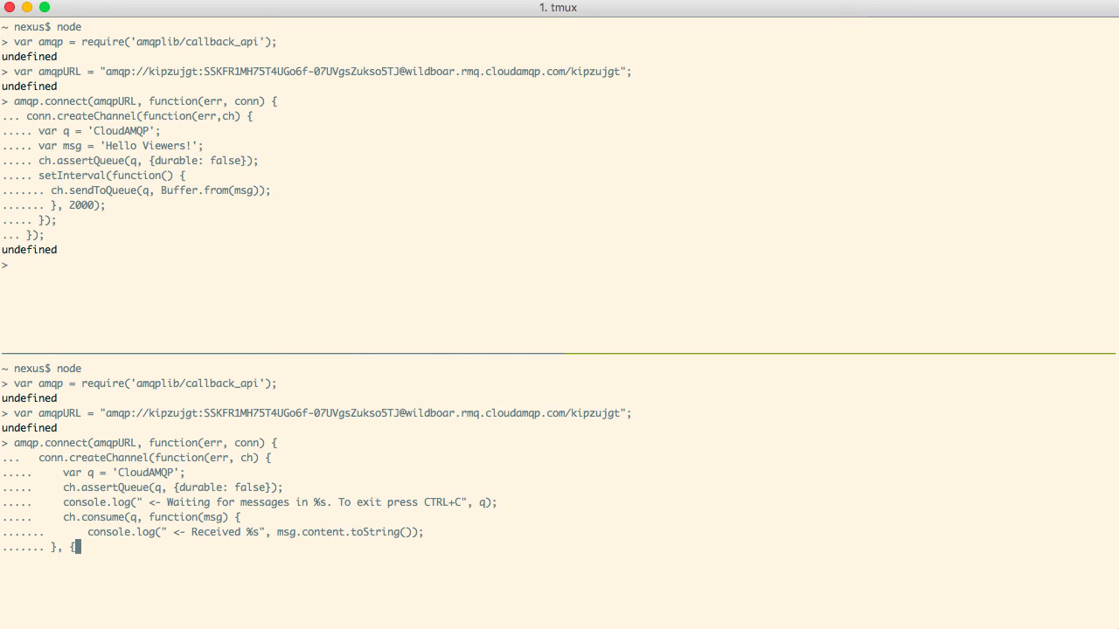
- Finish the consumer with ch.consume using {noAck: true} and close the callbacks to start it
text(noAck: tru)
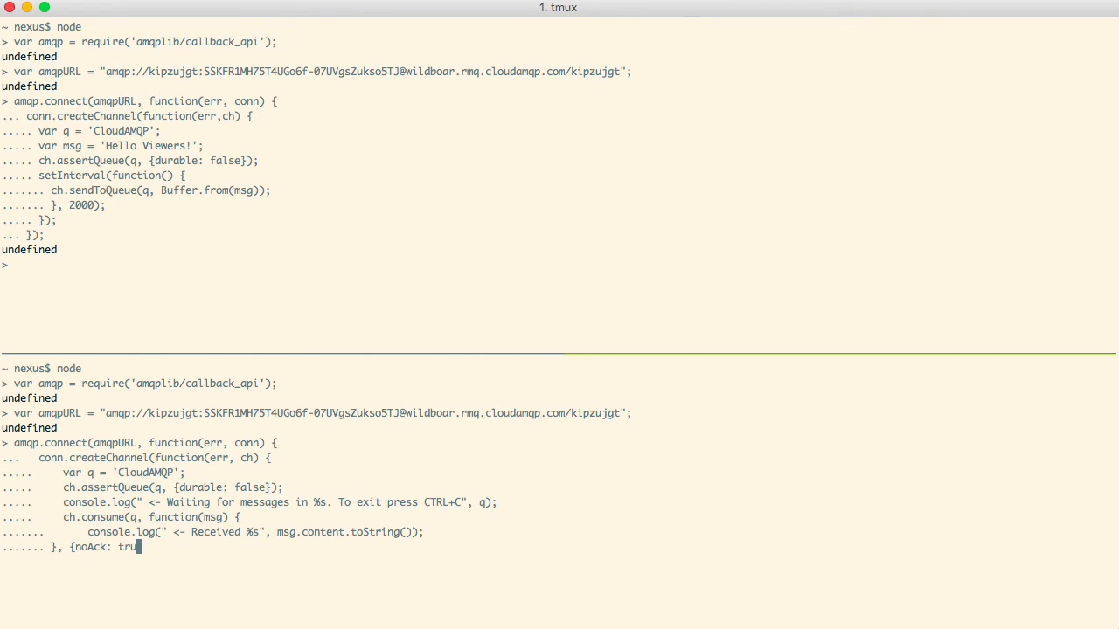
text(e}))
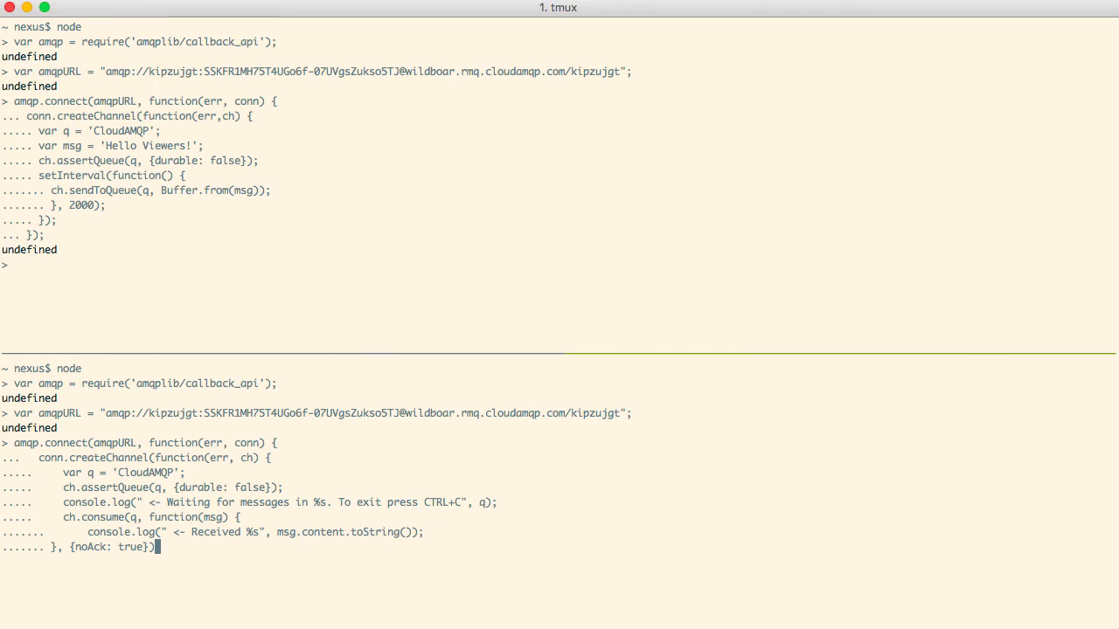
key(Enter)
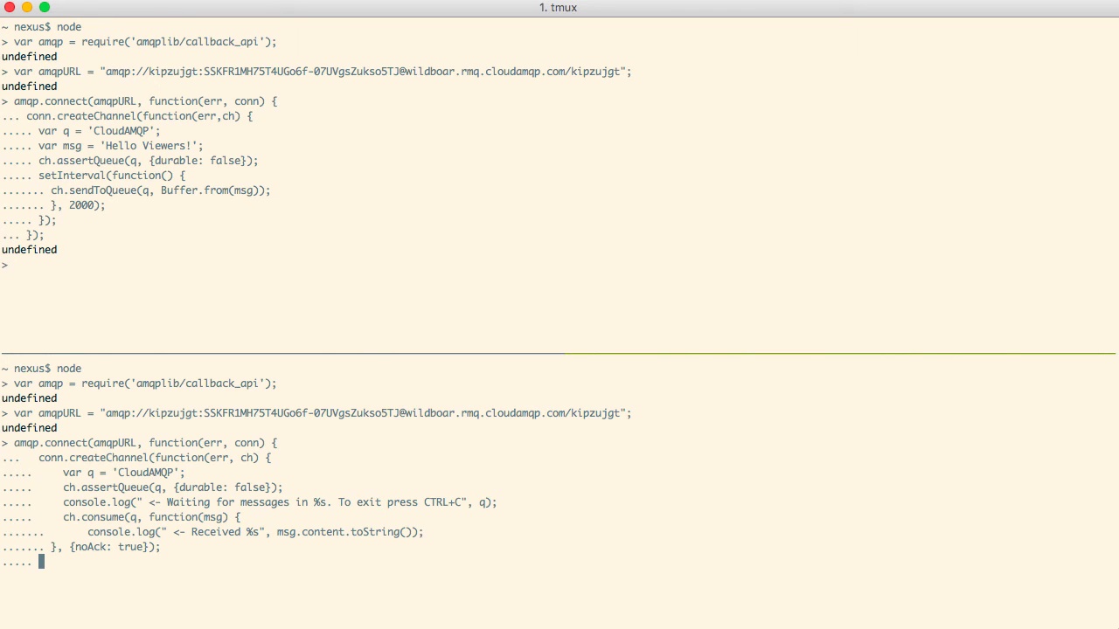
text(});)
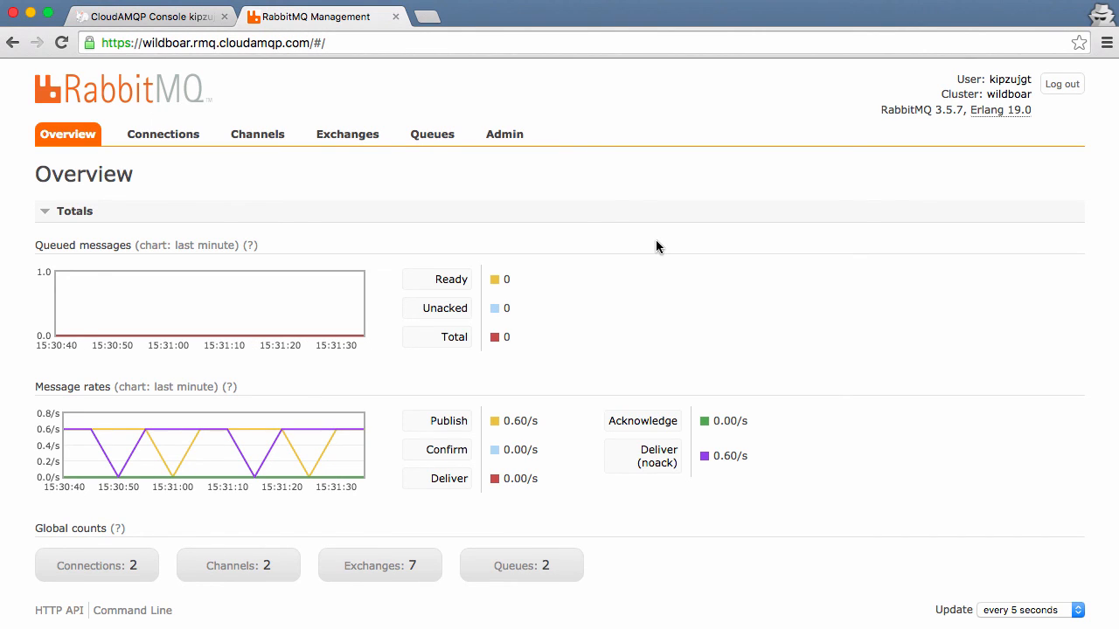
mouse_move(439, 224)
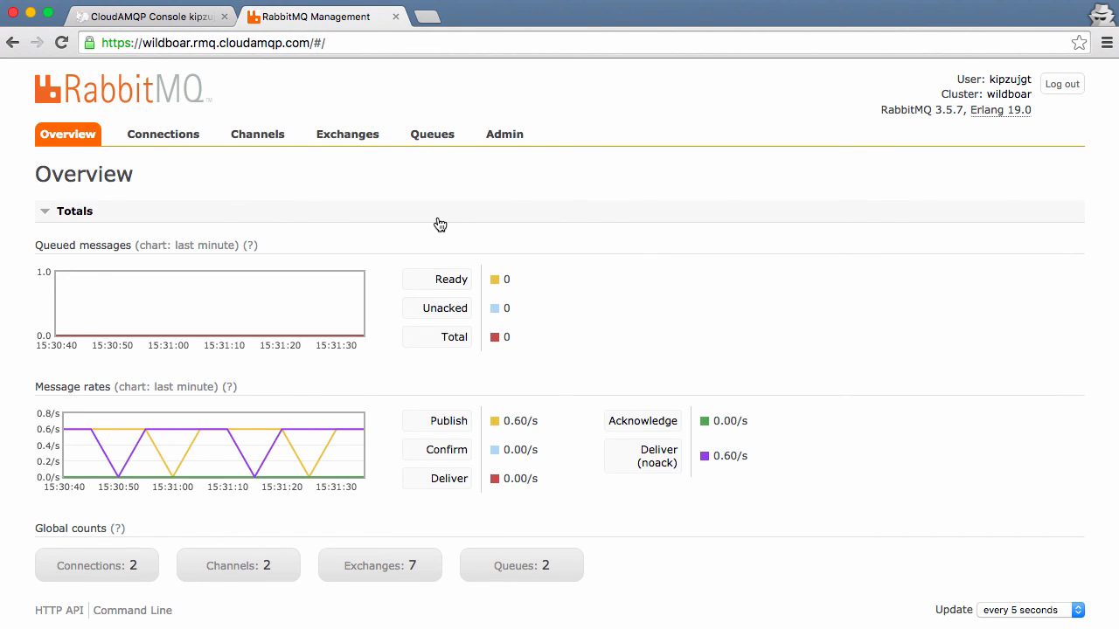
mouse_move(328, 245)
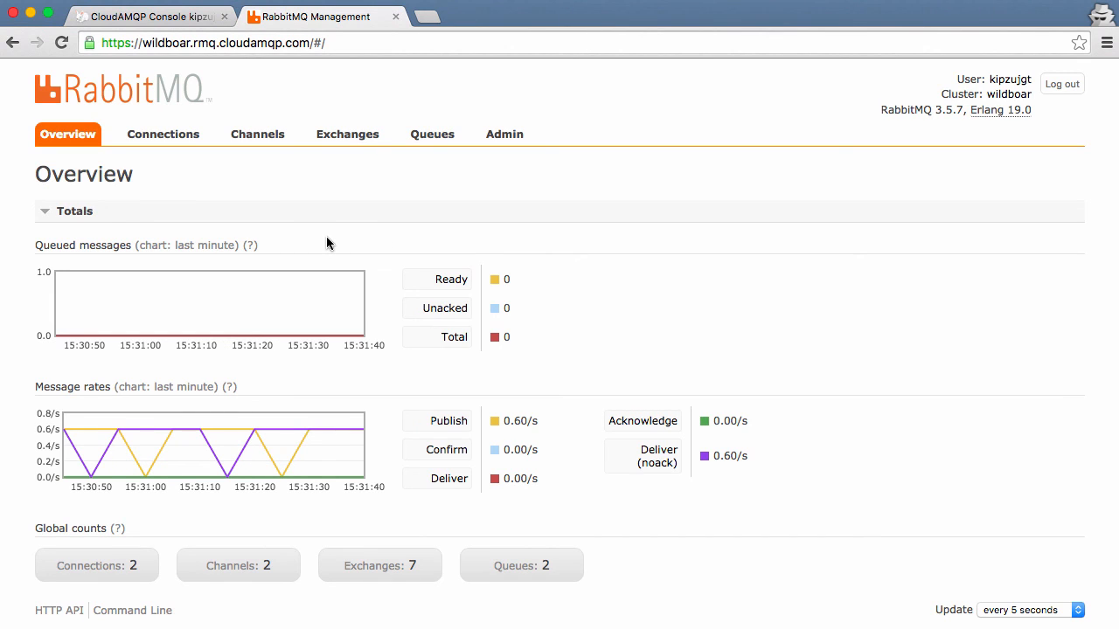
mouse_move(381, 339)
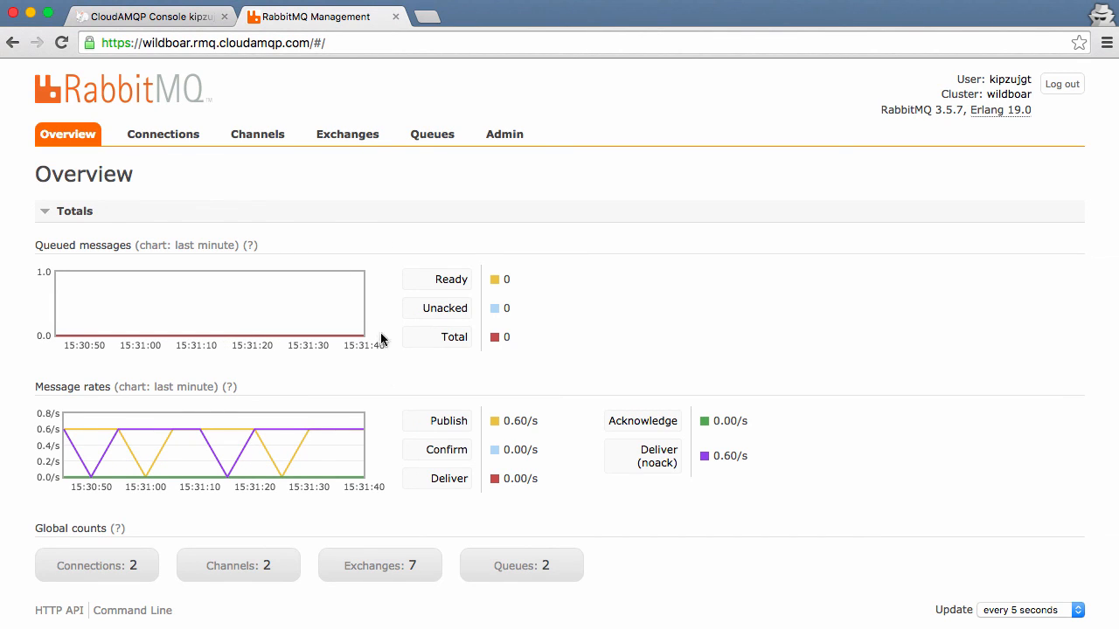
mouse_move(516, 353)
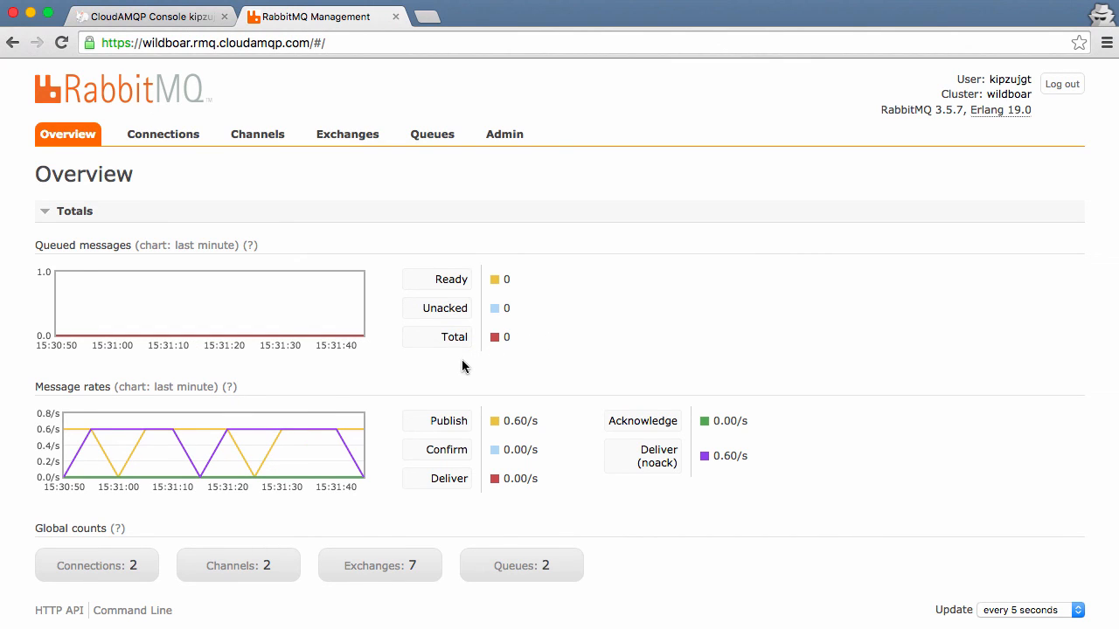
- Check the CloudAMQP queue at 0.60/s on Queues, then list the two client connections
click(432, 133)
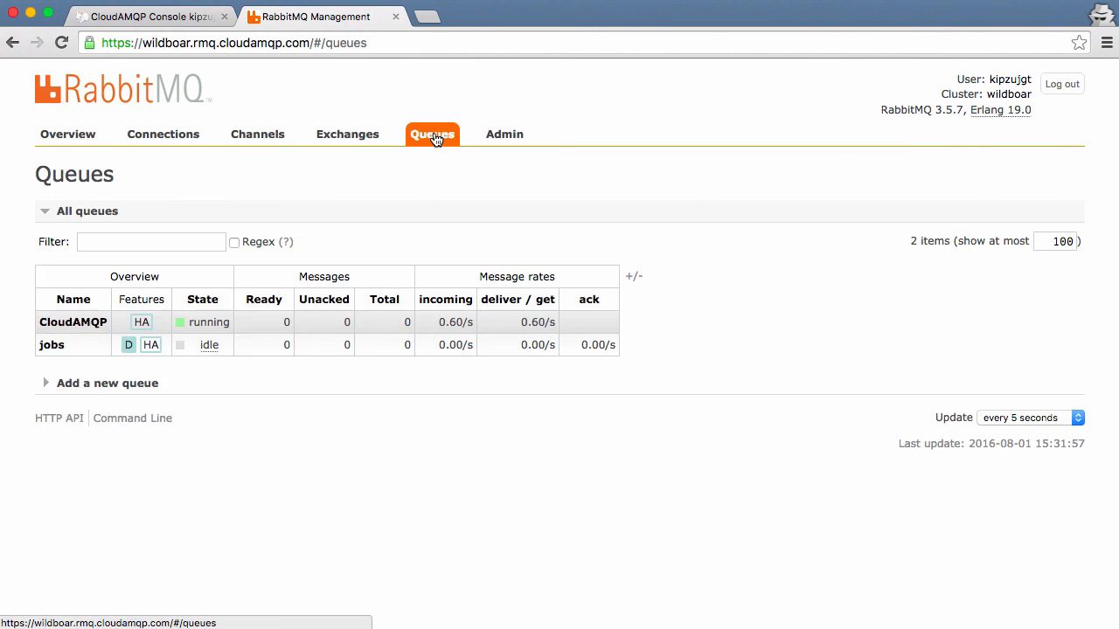
mouse_move(130, 392)
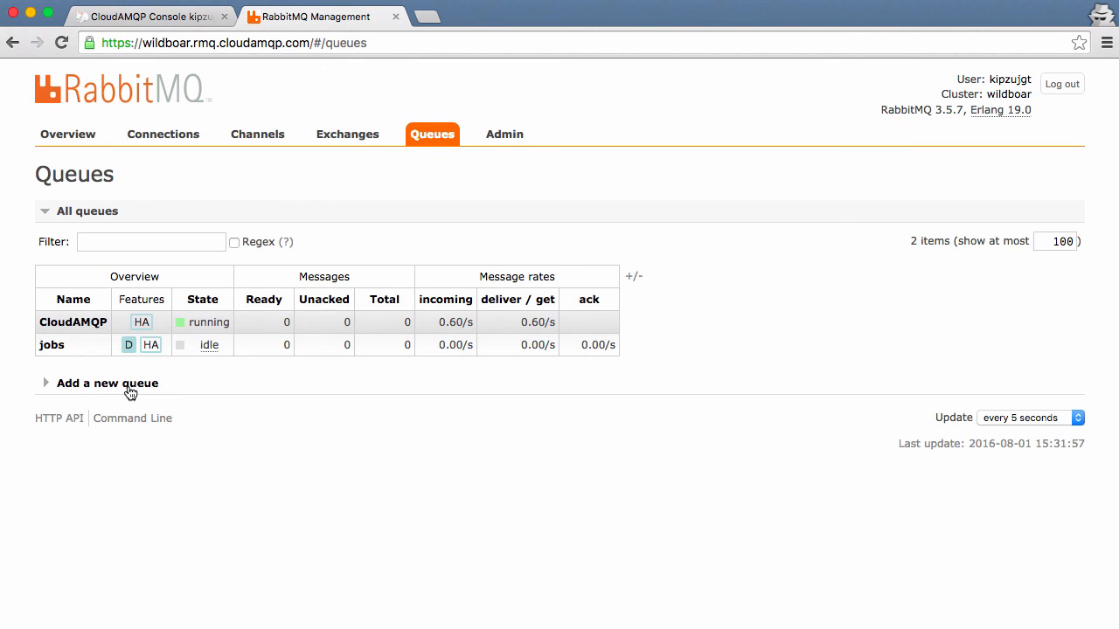
mouse_move(77, 331)
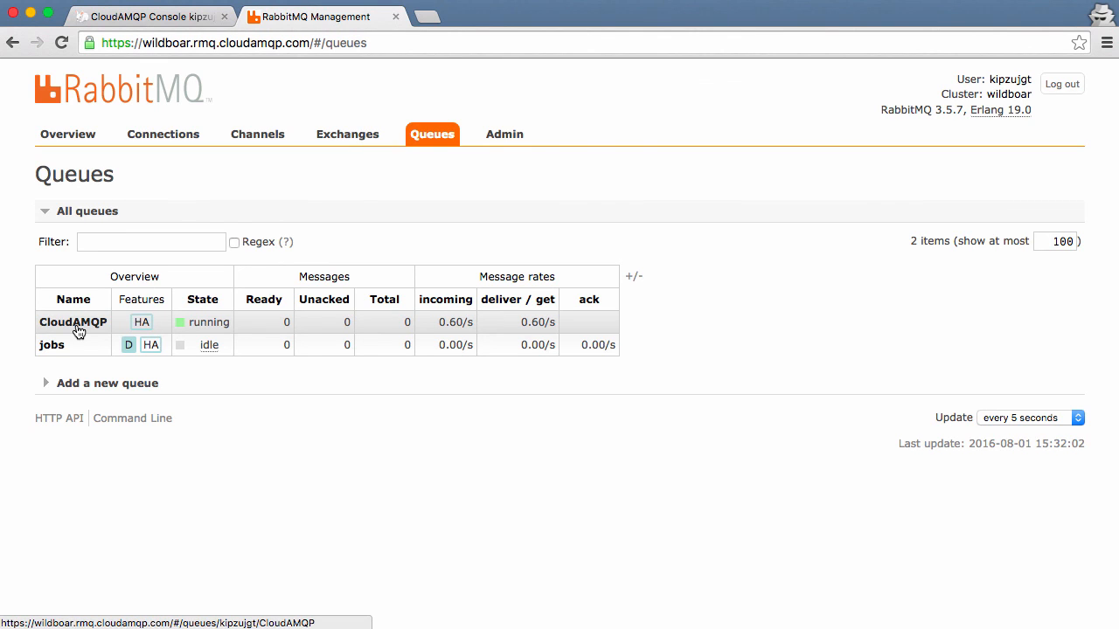
mouse_move(182, 217)
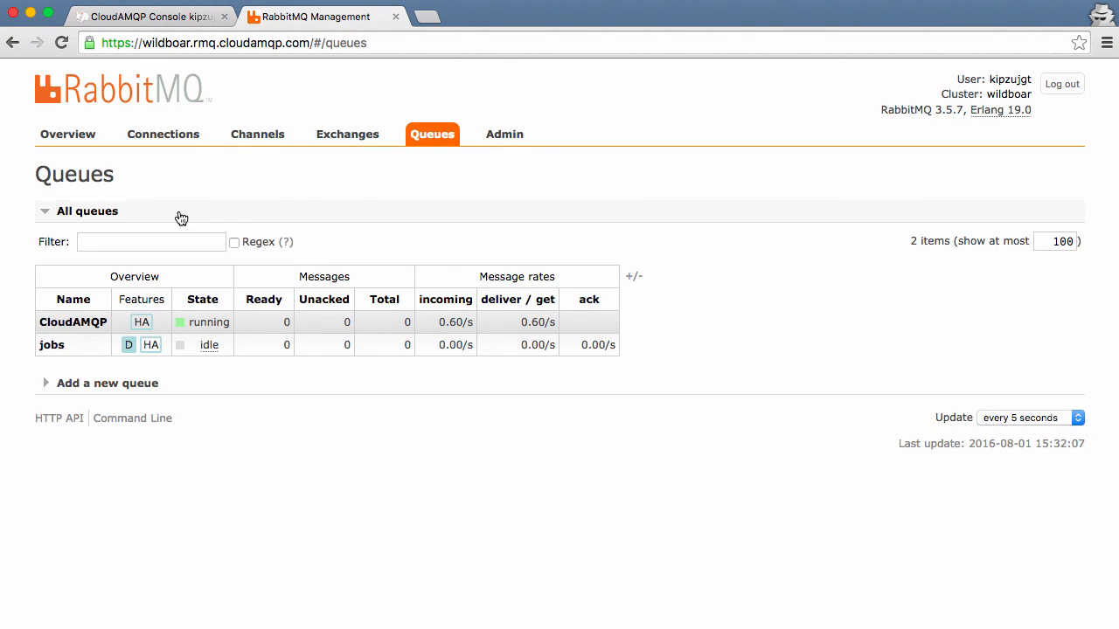
click(163, 133)
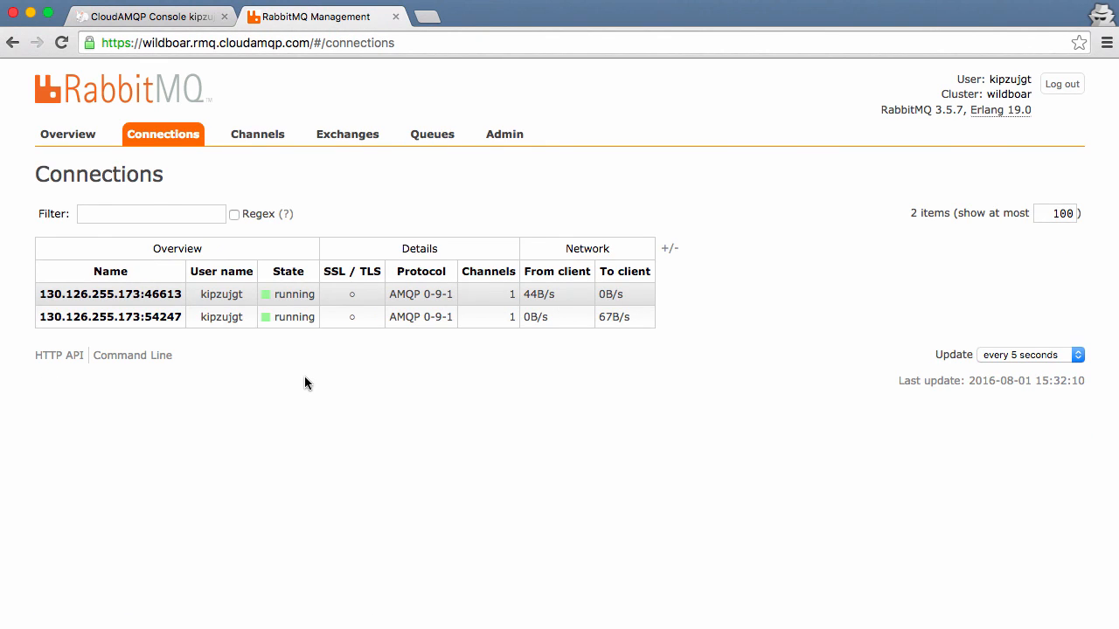